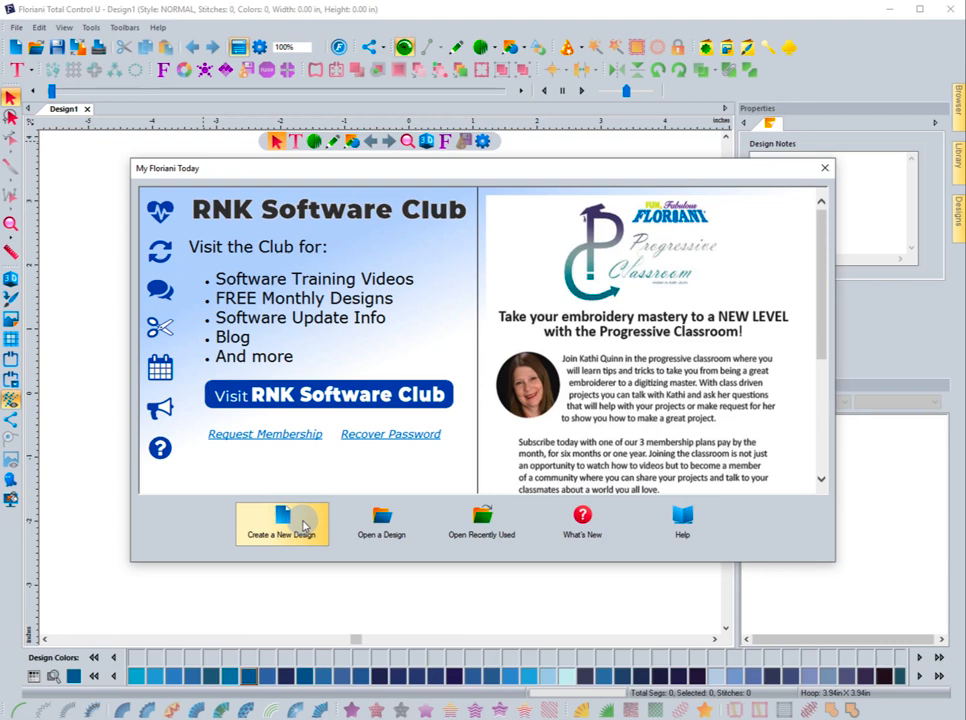
{"action": "mouse_move", "coordinate": [380, 522]}
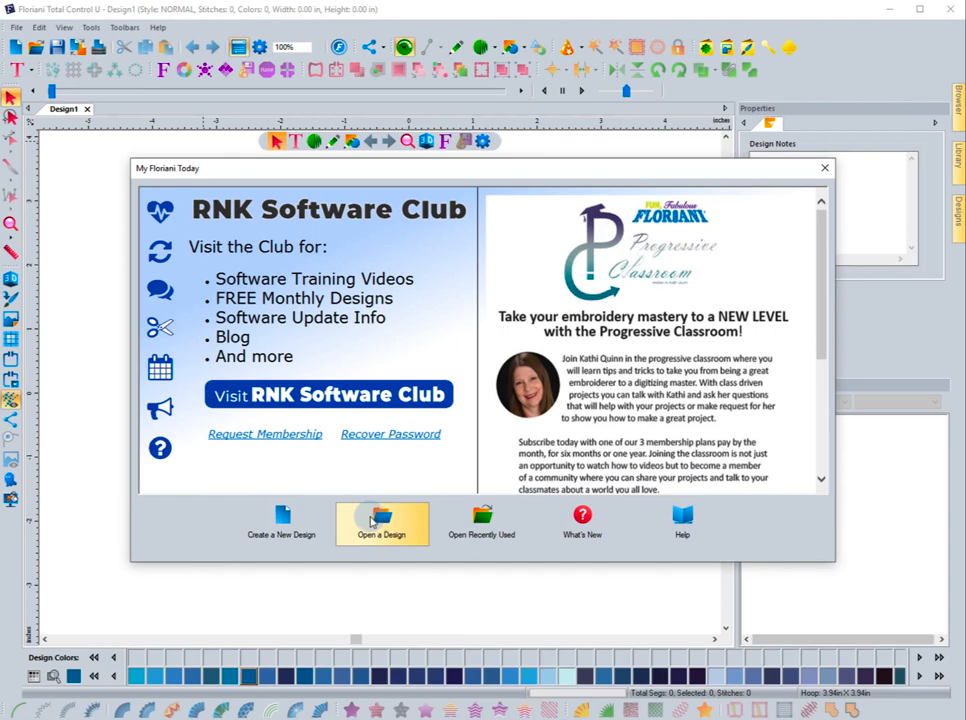
{"action": "mouse_move", "coordinate": [404, 520]}
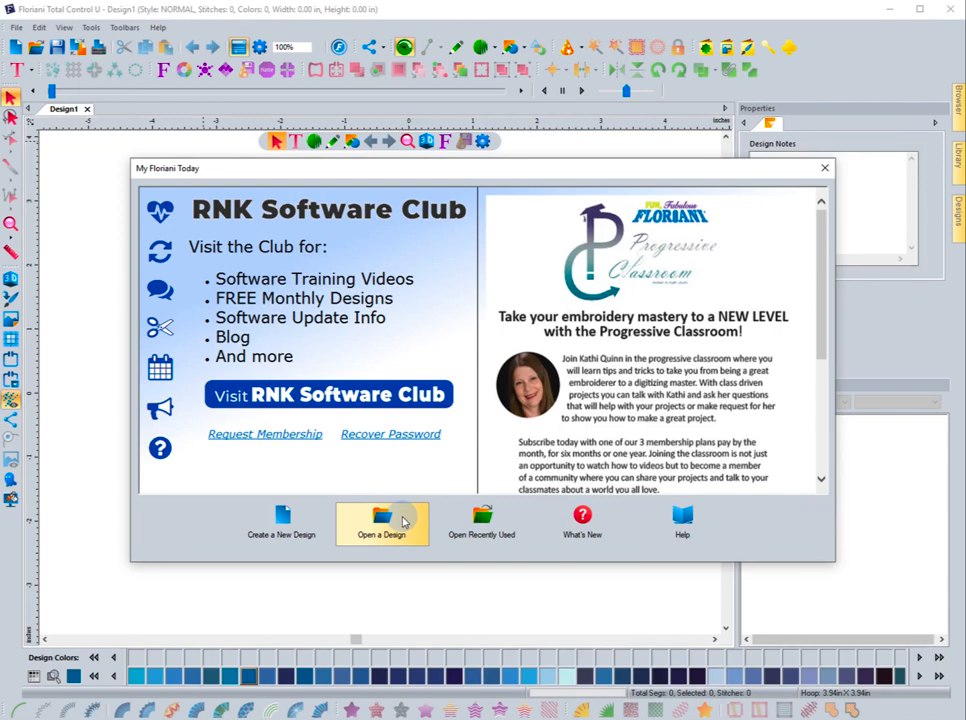
{"action": "mouse_move", "coordinate": [416, 520]}
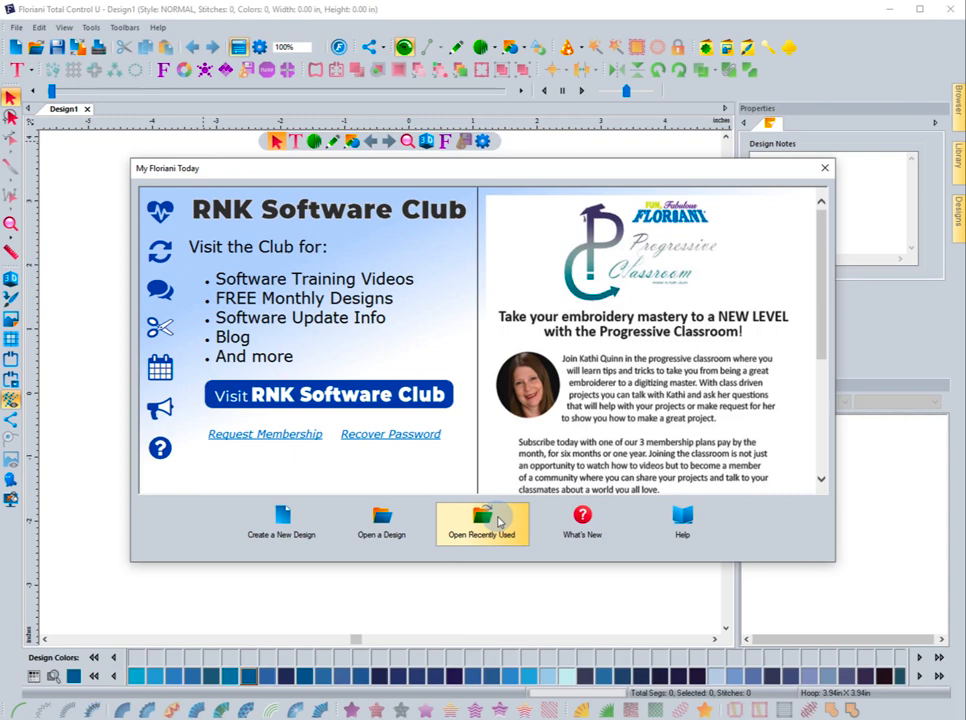
{"action": "mouse_move", "coordinate": [490, 520]}
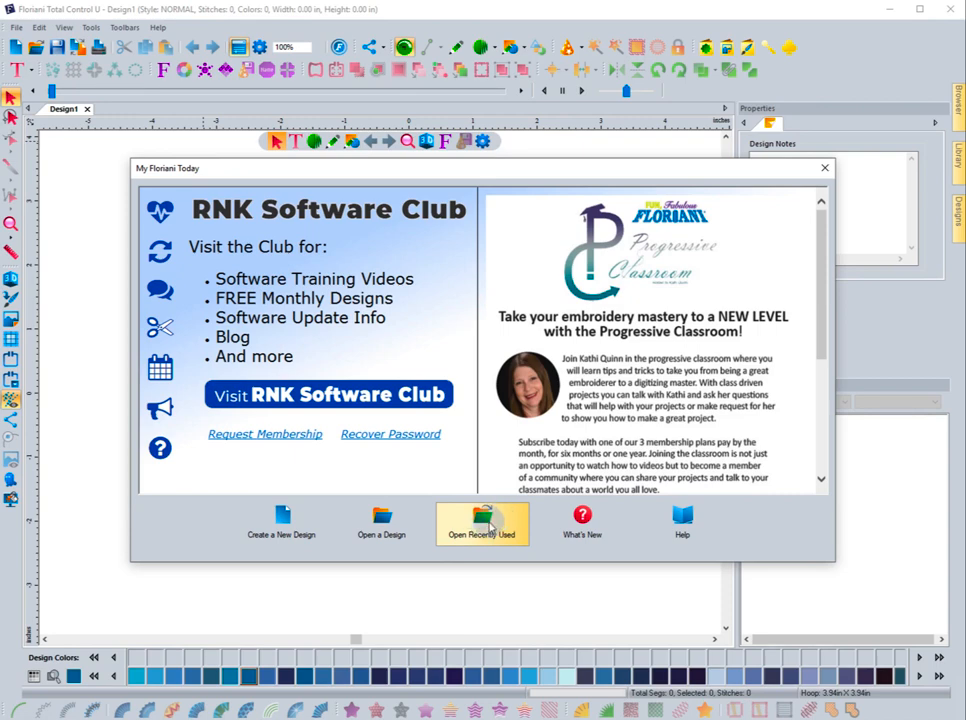
{"action": "mouse_move", "coordinate": [432, 516]}
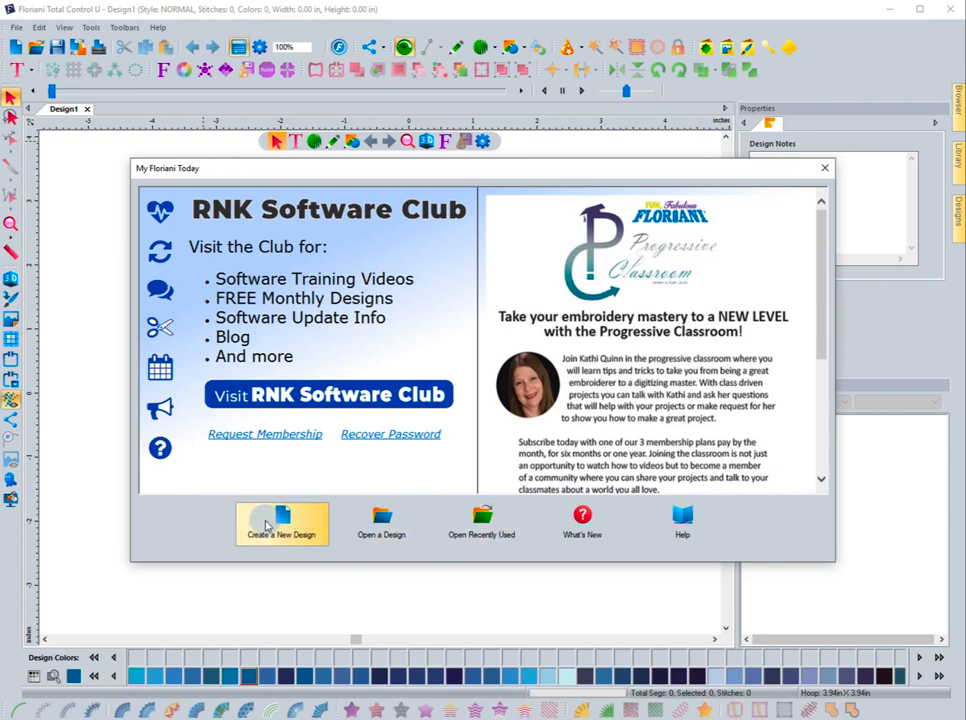
Step: Start a new design from the welcome window and add a blank Design2 page next to Design1
{"action": "left_click", "coordinate": [282, 520]}
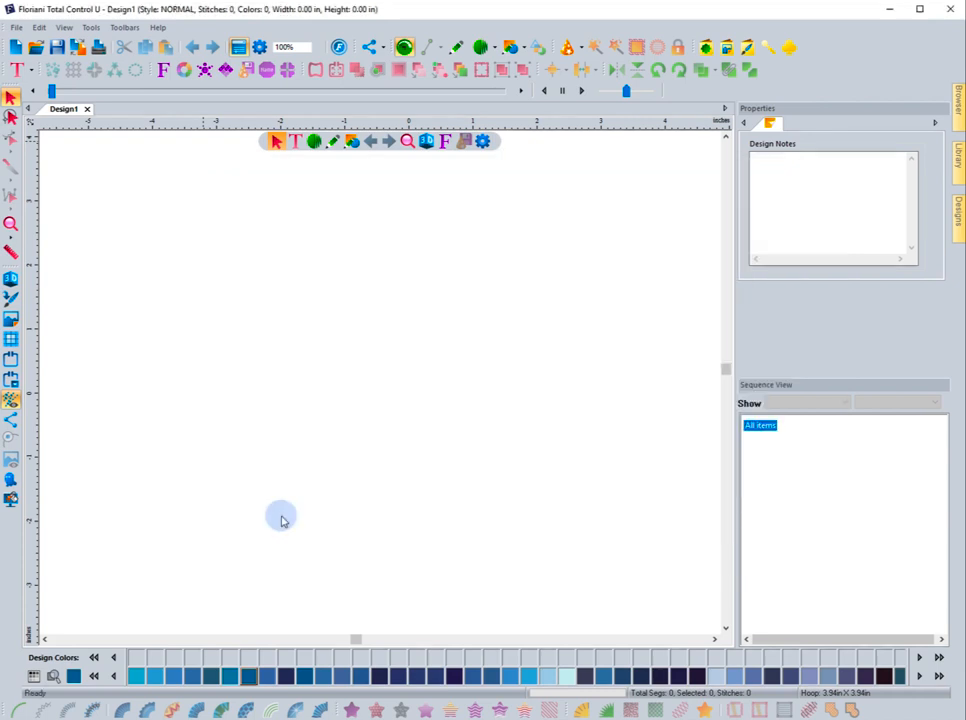
{"action": "left_click", "coordinate": [16, 48]}
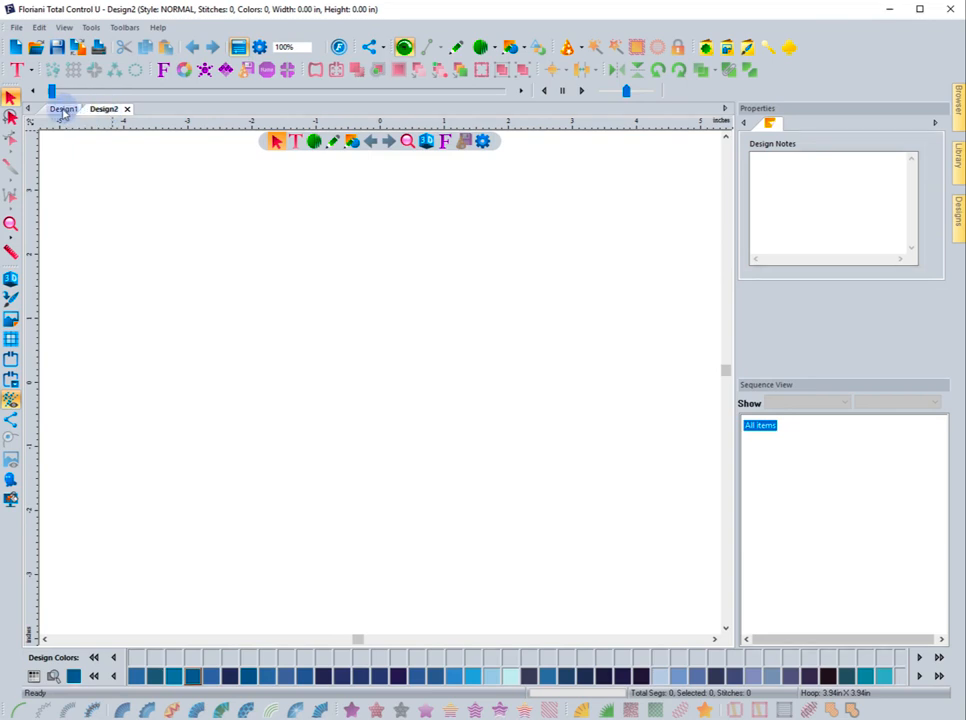
{"action": "left_click", "coordinate": [64, 108]}
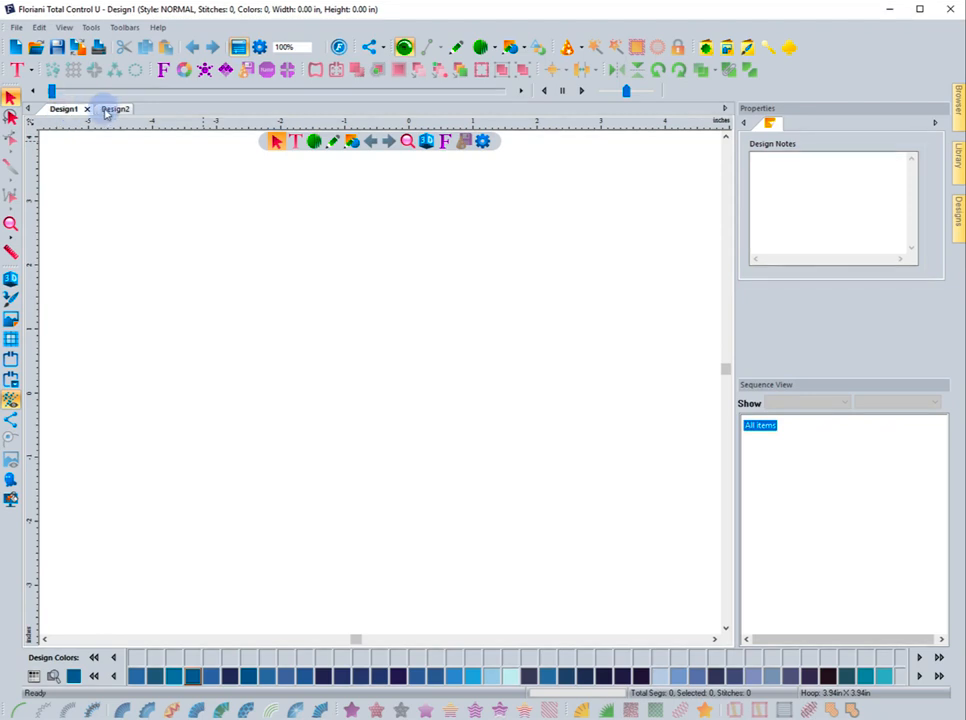
{"action": "left_click", "coordinate": [112, 110]}
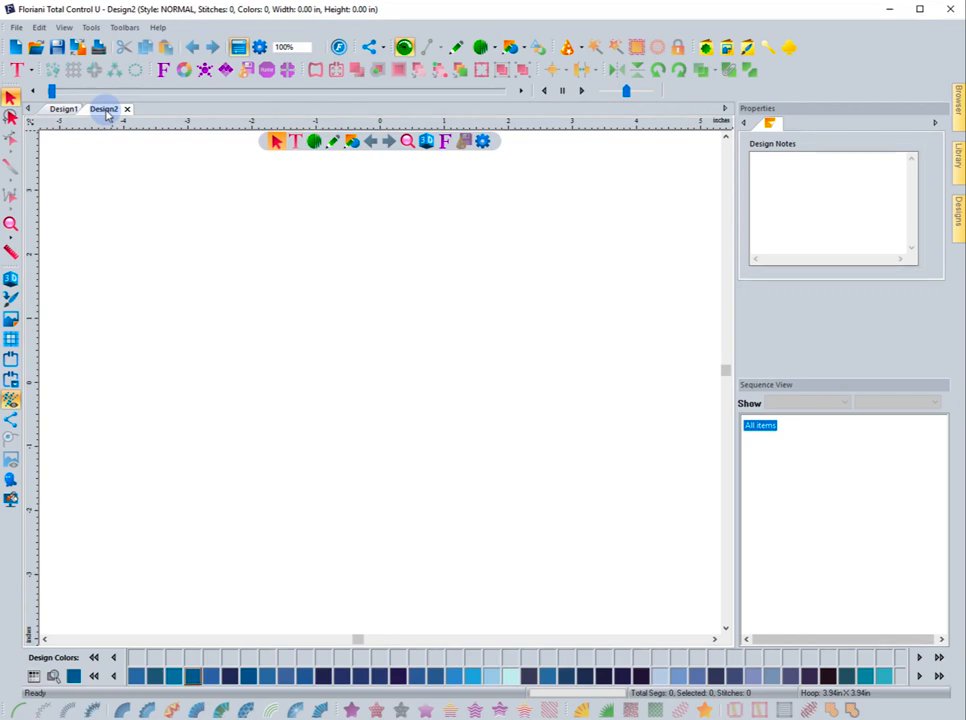
{"action": "mouse_move", "coordinate": [338, 188]}
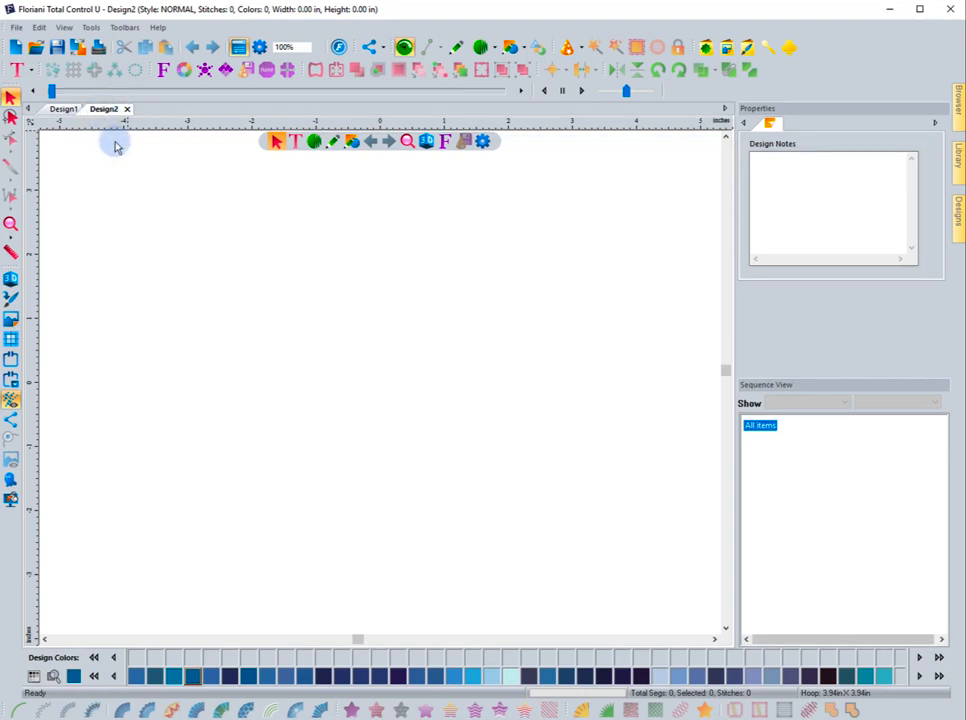
{"action": "mouse_move", "coordinate": [84, 124]}
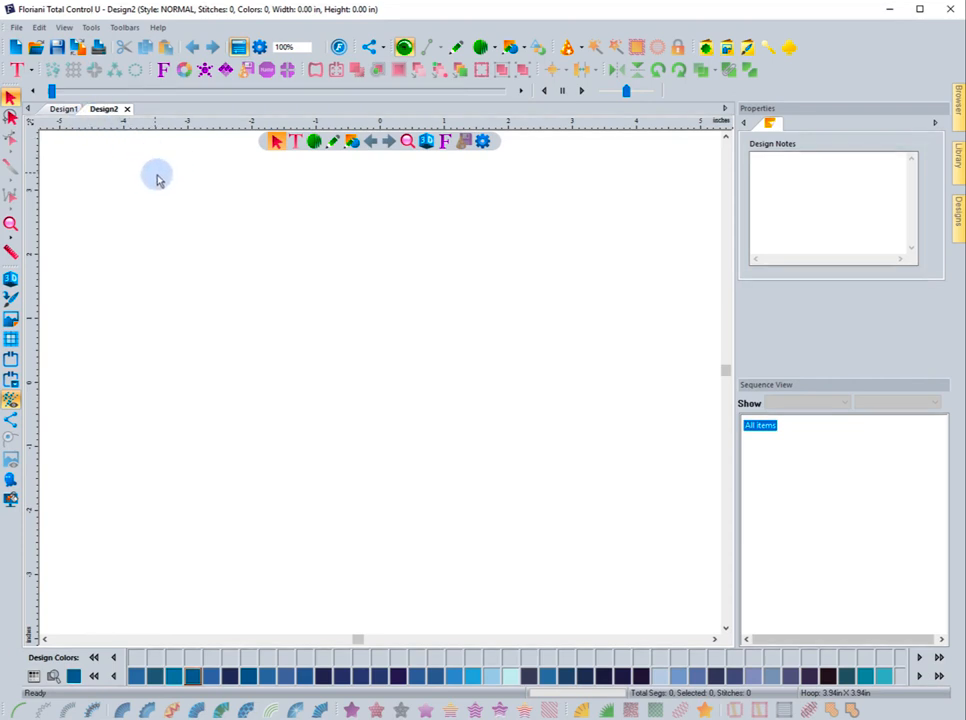
{"action": "mouse_move", "coordinate": [164, 176]}
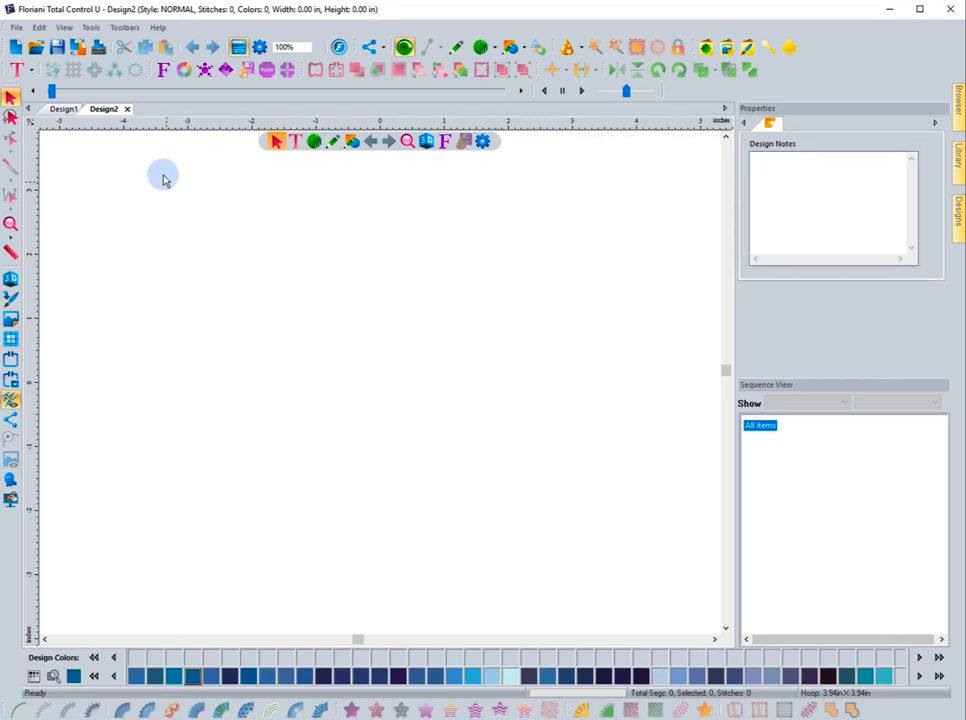
{"action": "mouse_move", "coordinate": [18, 48]}
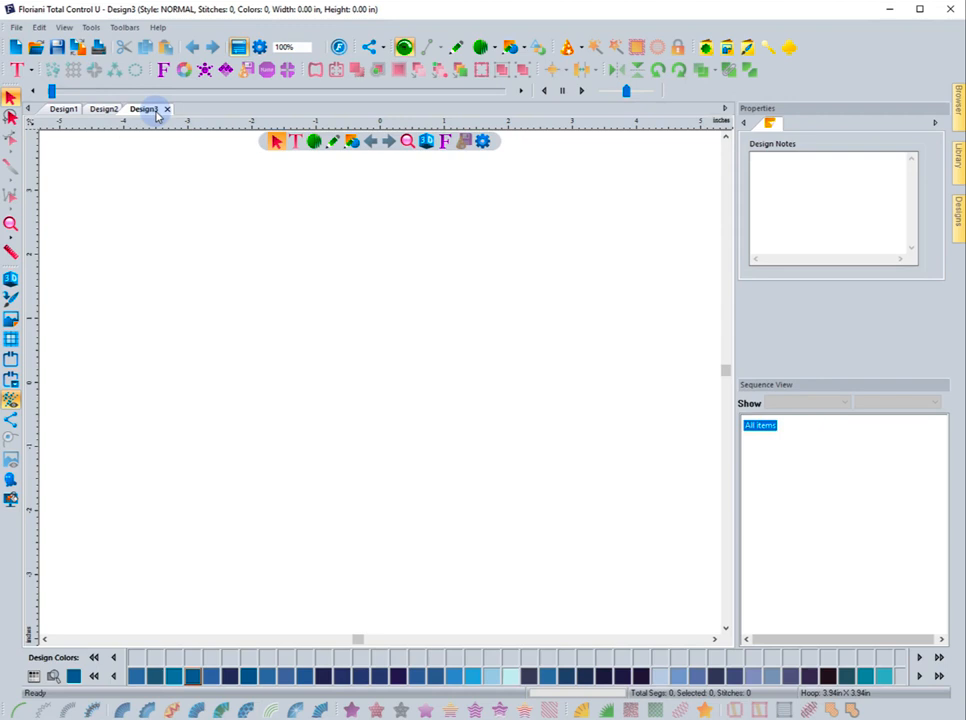
{"action": "left_click", "coordinate": [104, 108]}
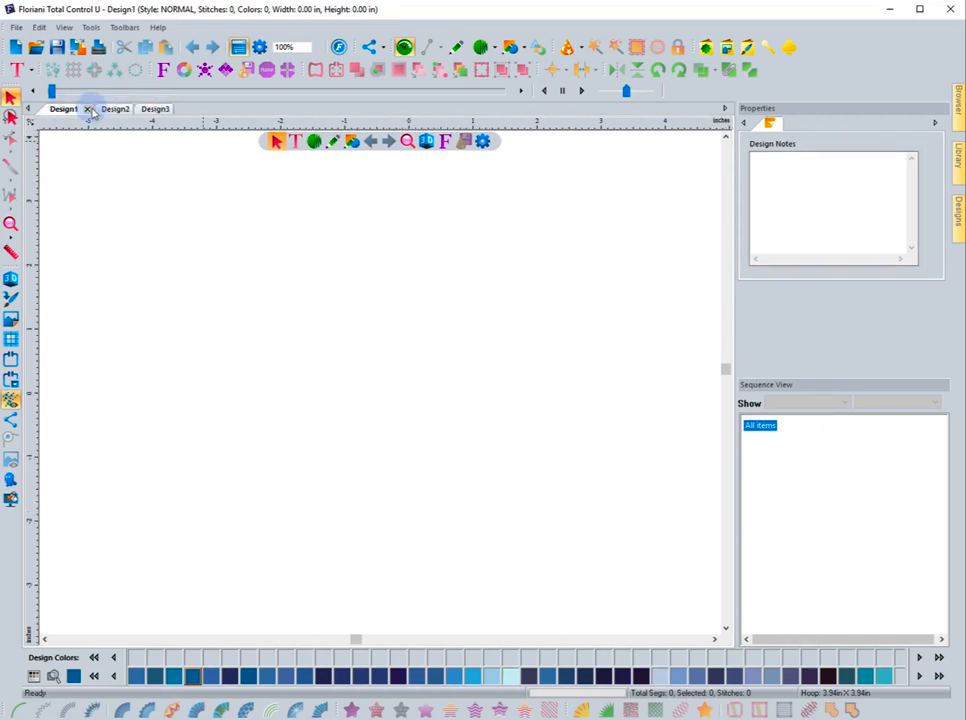
{"action": "left_click", "coordinate": [156, 108]}
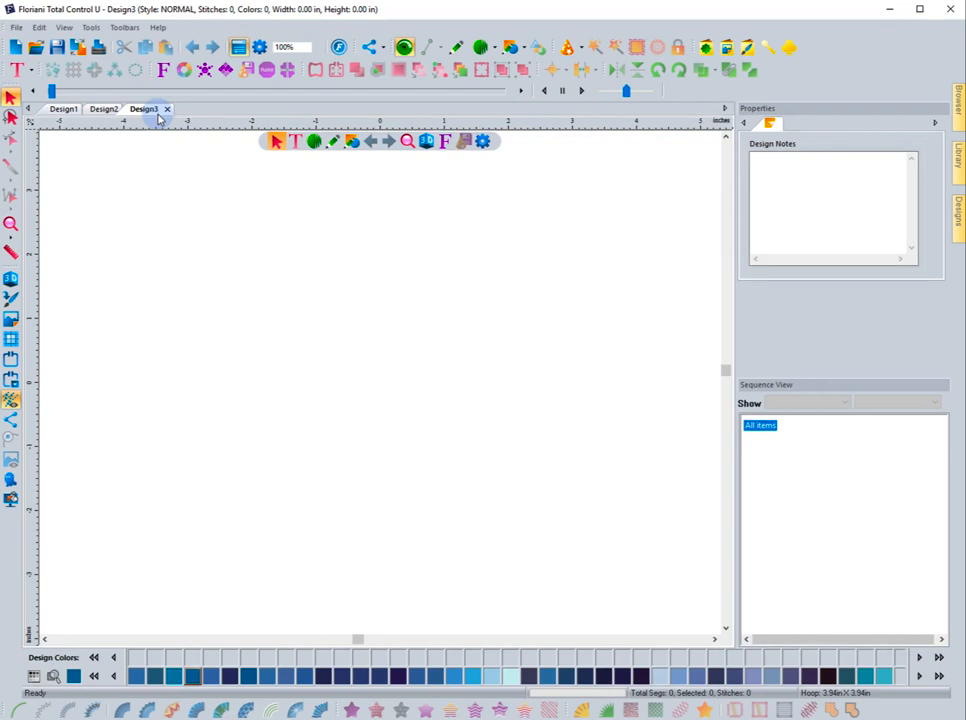
{"action": "mouse_move", "coordinate": [160, 140]}
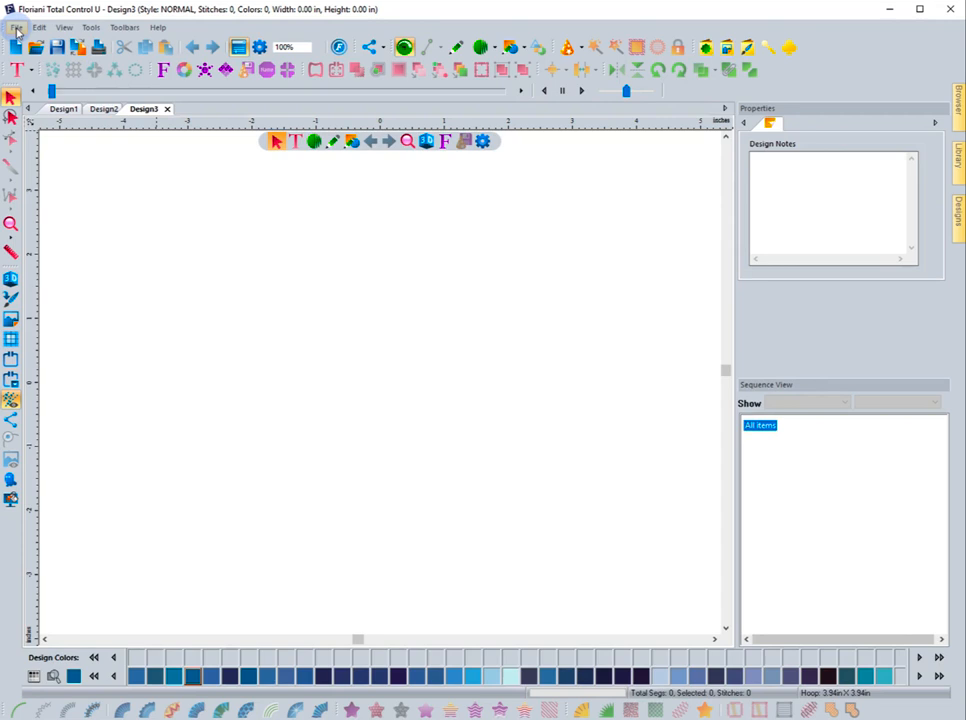
Step: Create Design4 via File > New with Knit T-Shirt --Digitized style and PES machine format
{"action": "left_click", "coordinate": [14, 28]}
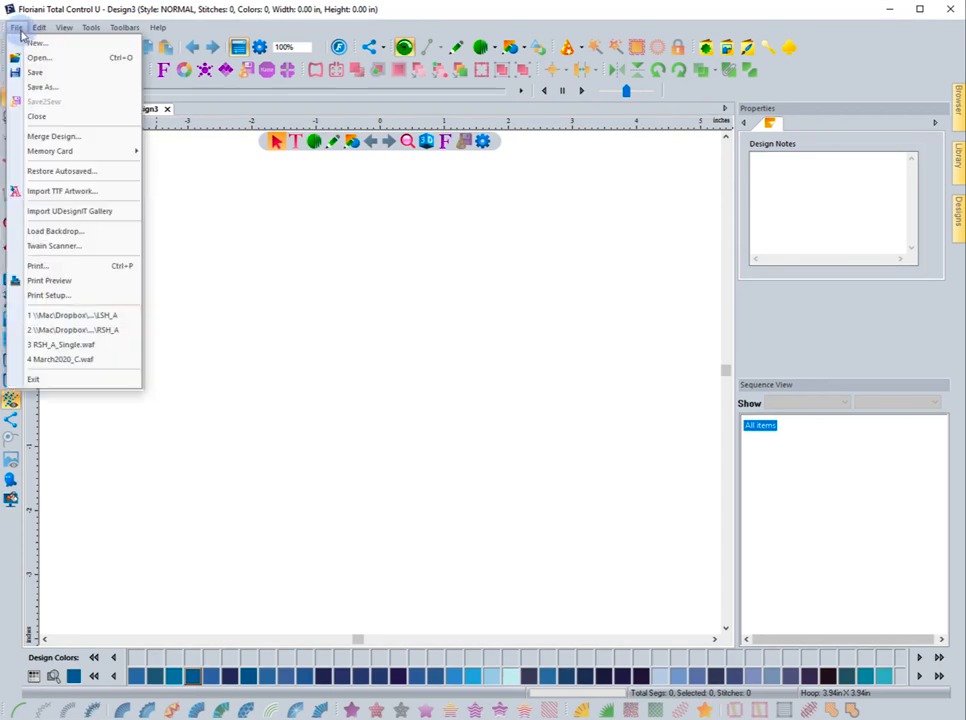
{"action": "mouse_move", "coordinate": [40, 44]}
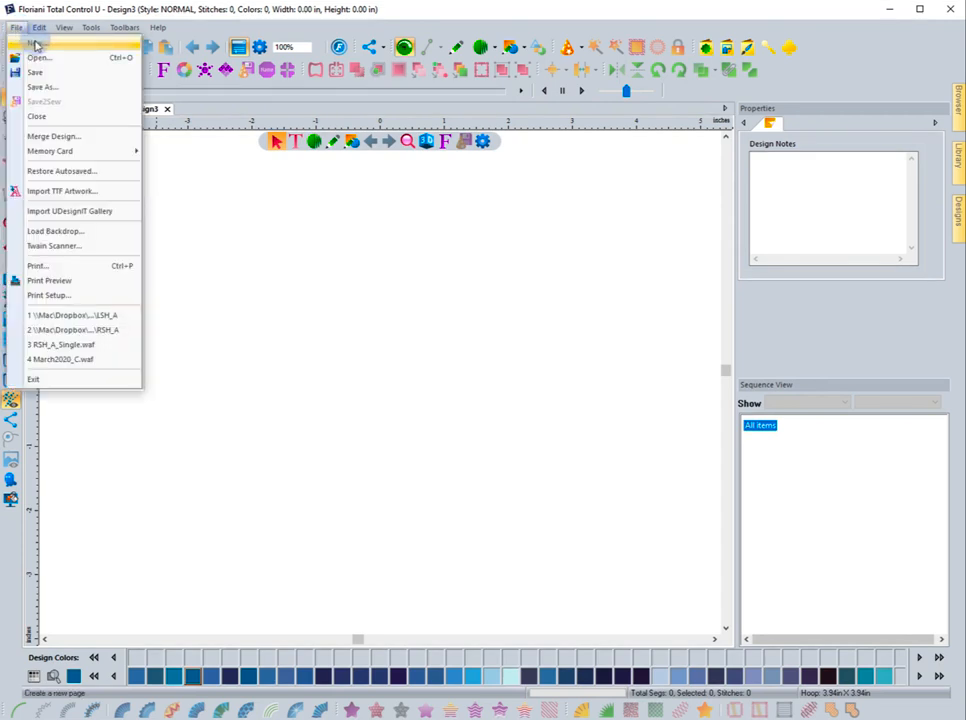
{"action": "left_click", "coordinate": [40, 56]}
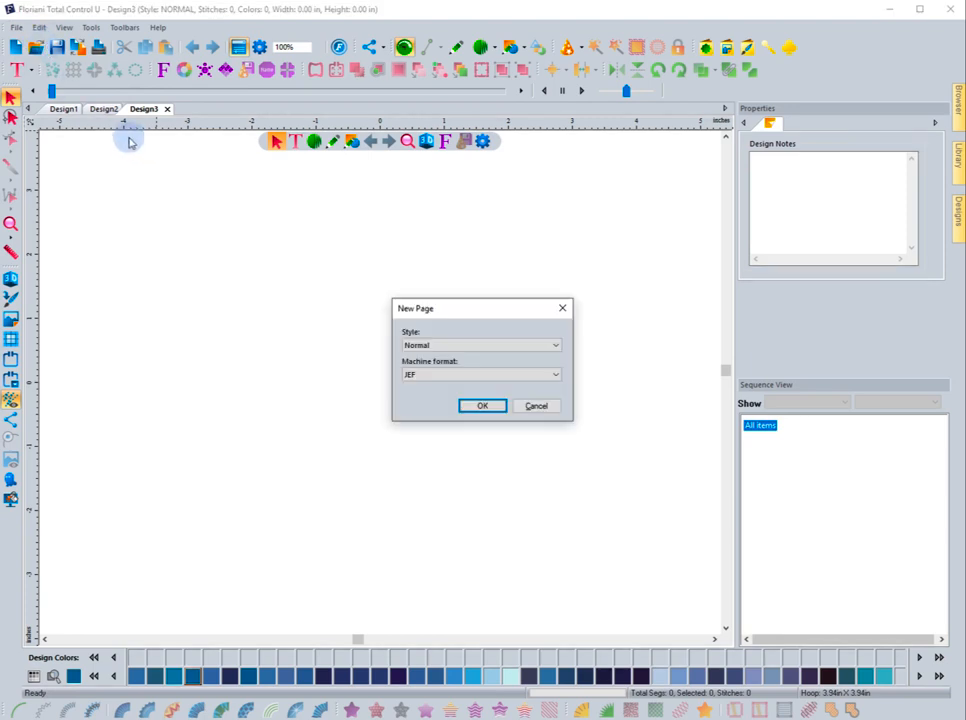
{"action": "mouse_move", "coordinate": [476, 312]}
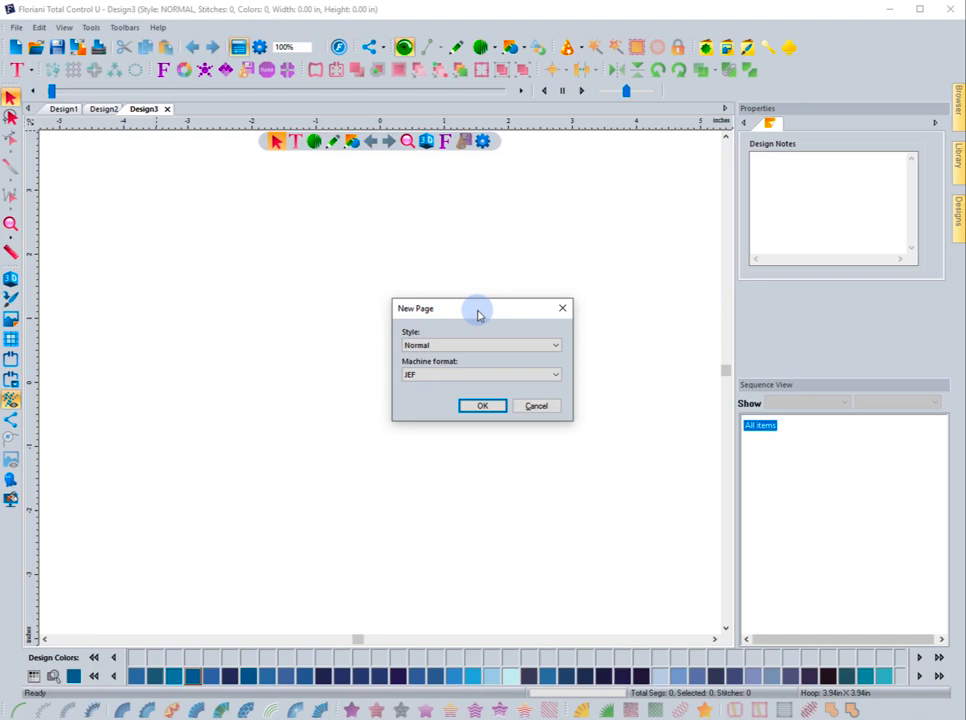
{"action": "mouse_move", "coordinate": [462, 344]}
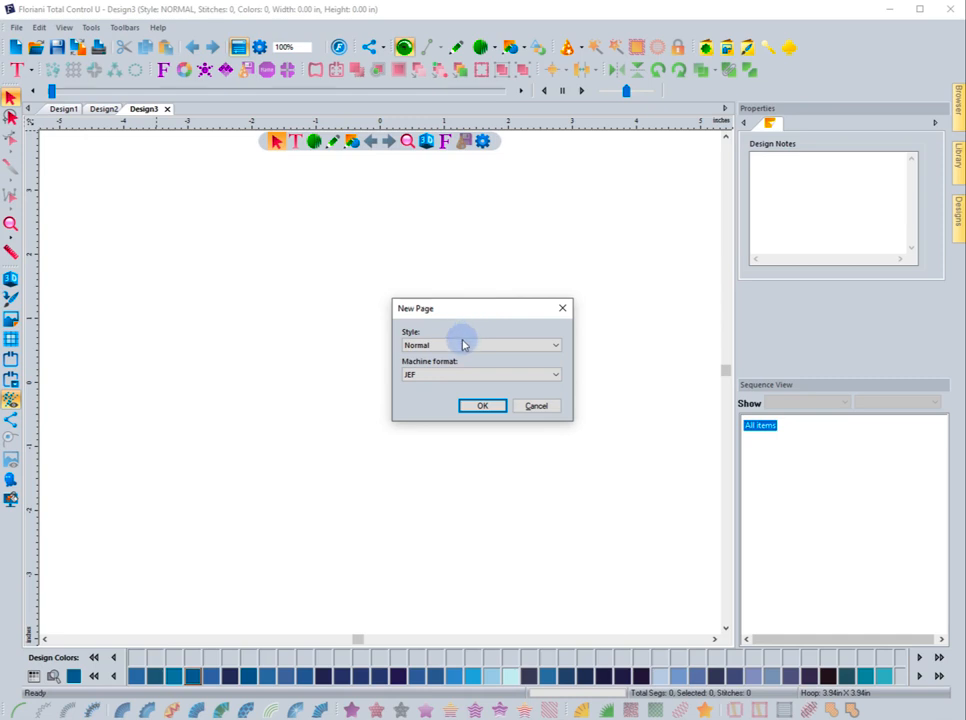
{"action": "left_click", "coordinate": [554, 344]}
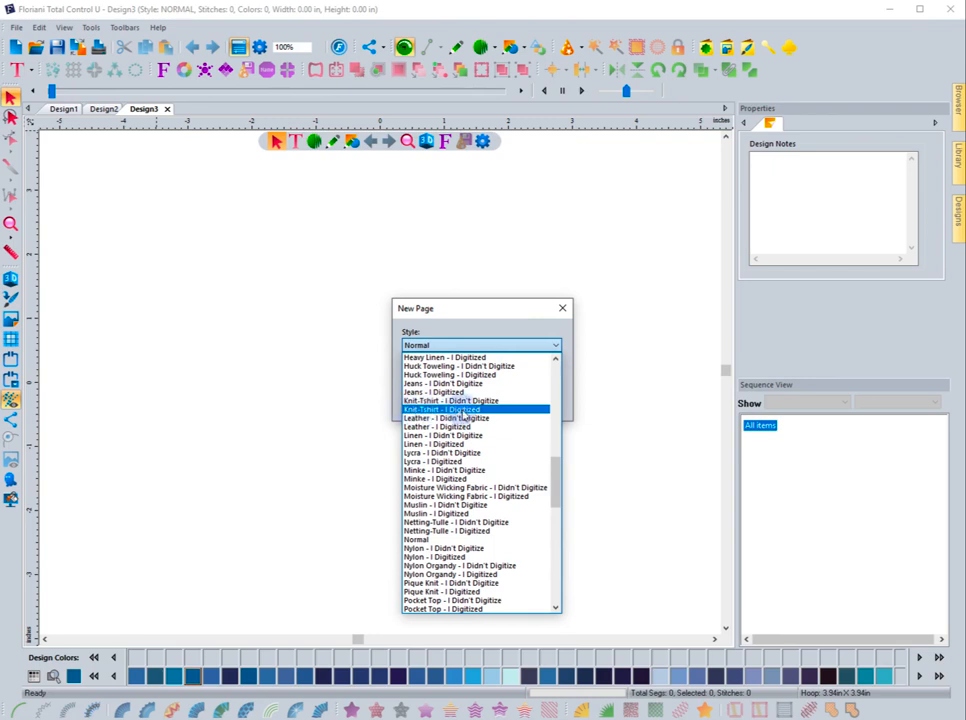
{"action": "left_click", "coordinate": [464, 408]}
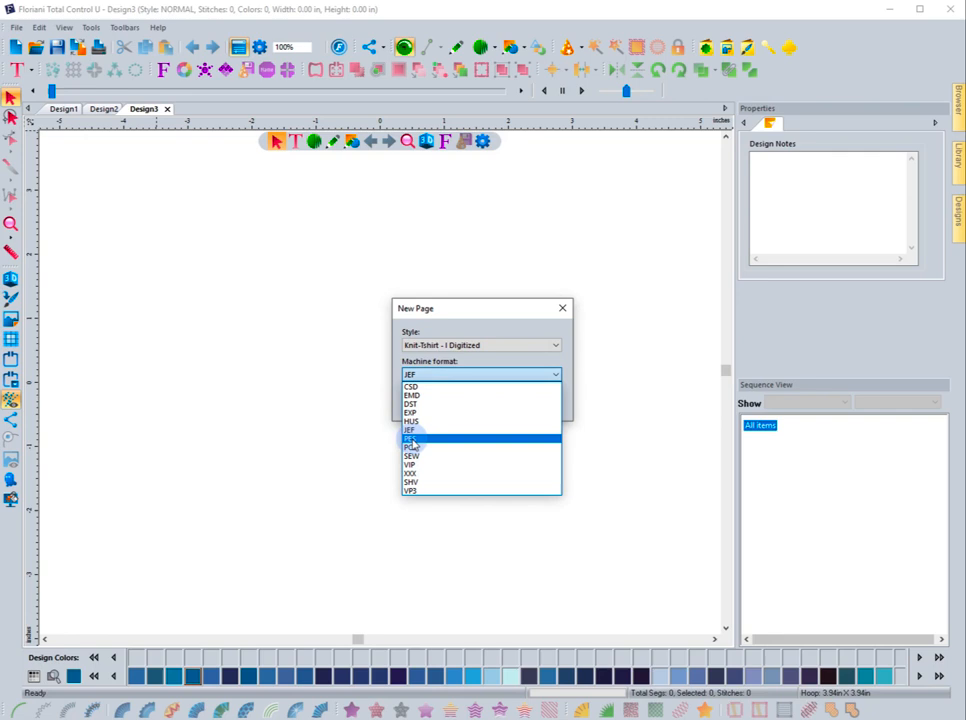
{"action": "left_click", "coordinate": [412, 438]}
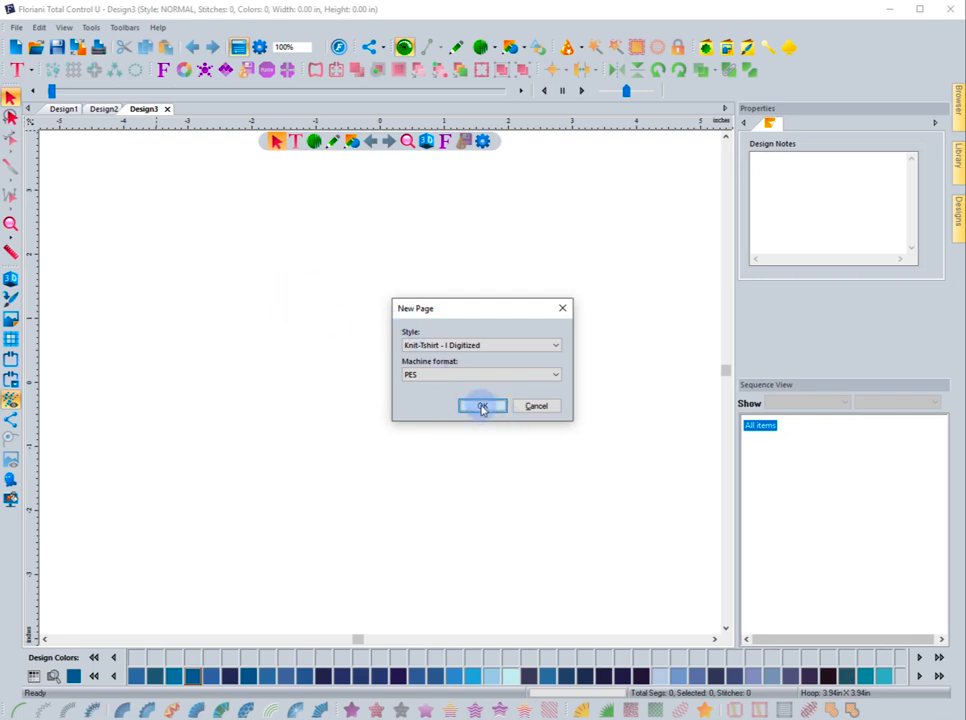
{"action": "left_click", "coordinate": [482, 406]}
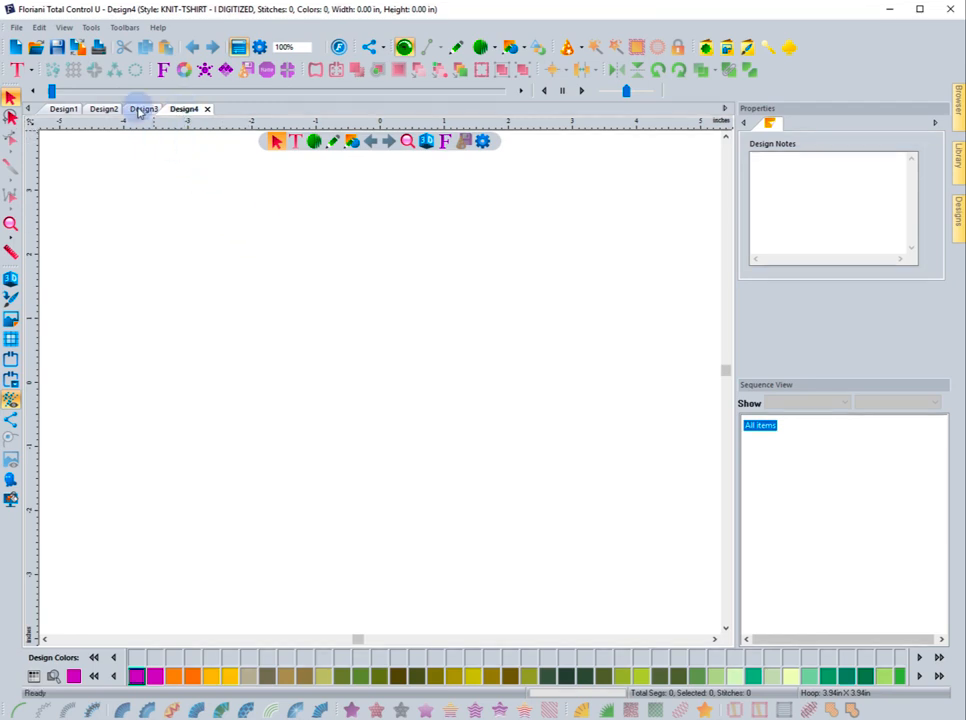
Step: Inspect the Design3 circle's pull and push compensation, then show the blank Design4 page
{"action": "left_click", "coordinate": [150, 108]}
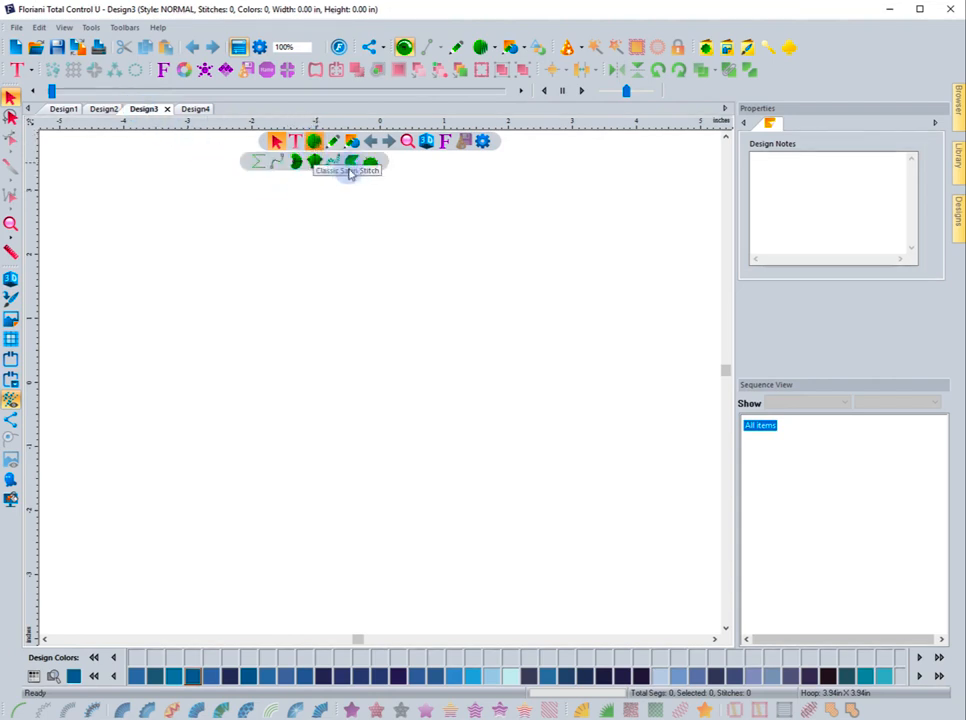
{"action": "mouse_move", "coordinate": [350, 162]}
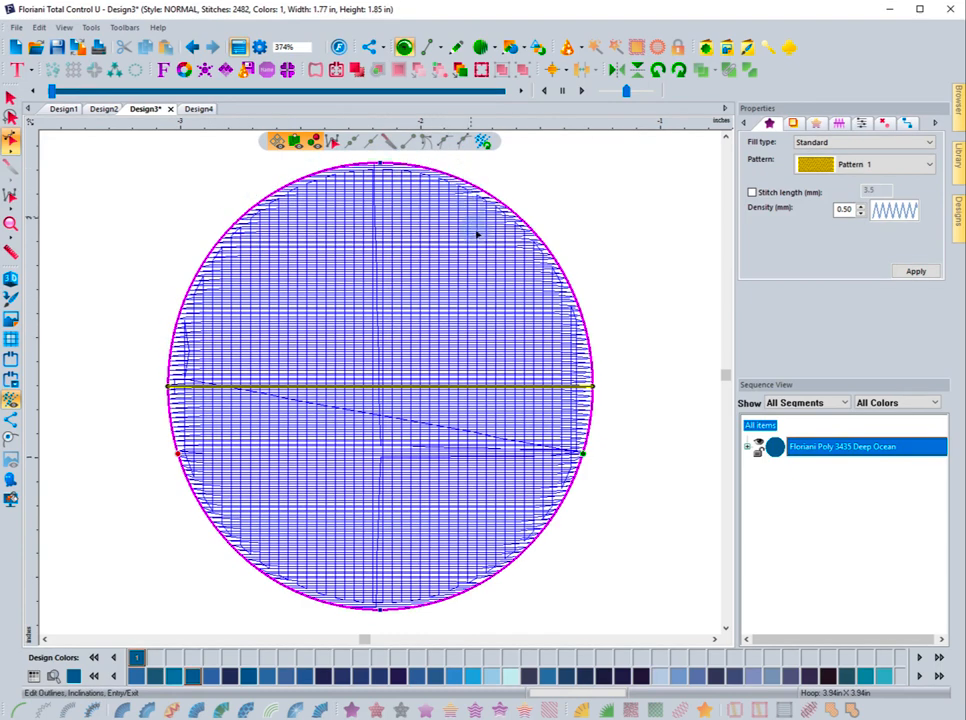
{"action": "mouse_move", "coordinate": [496, 254]}
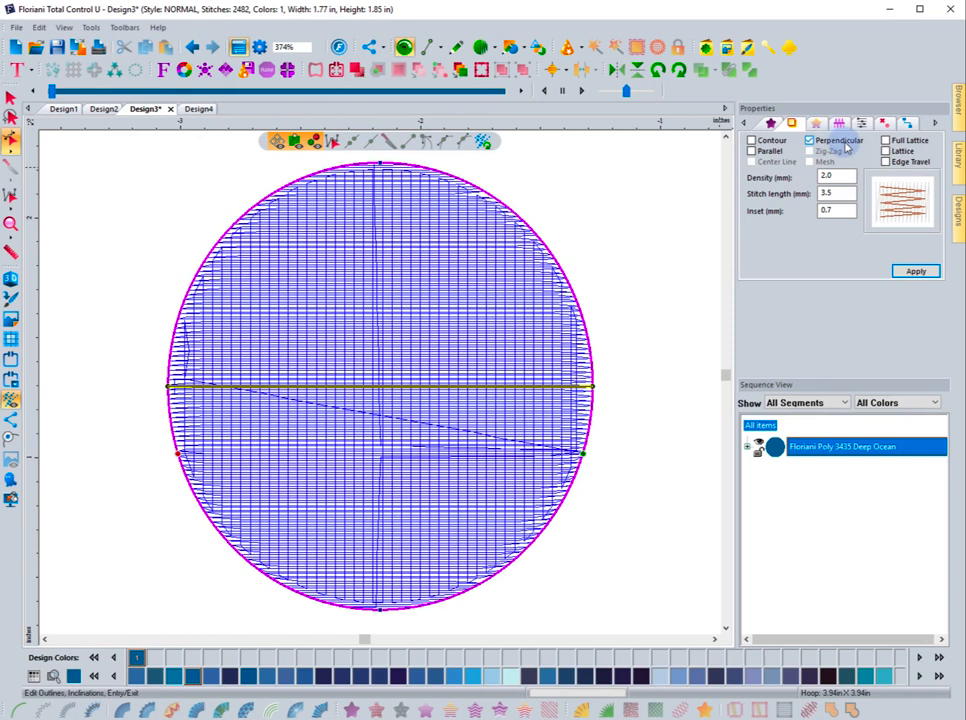
{"action": "mouse_move", "coordinate": [840, 148]}
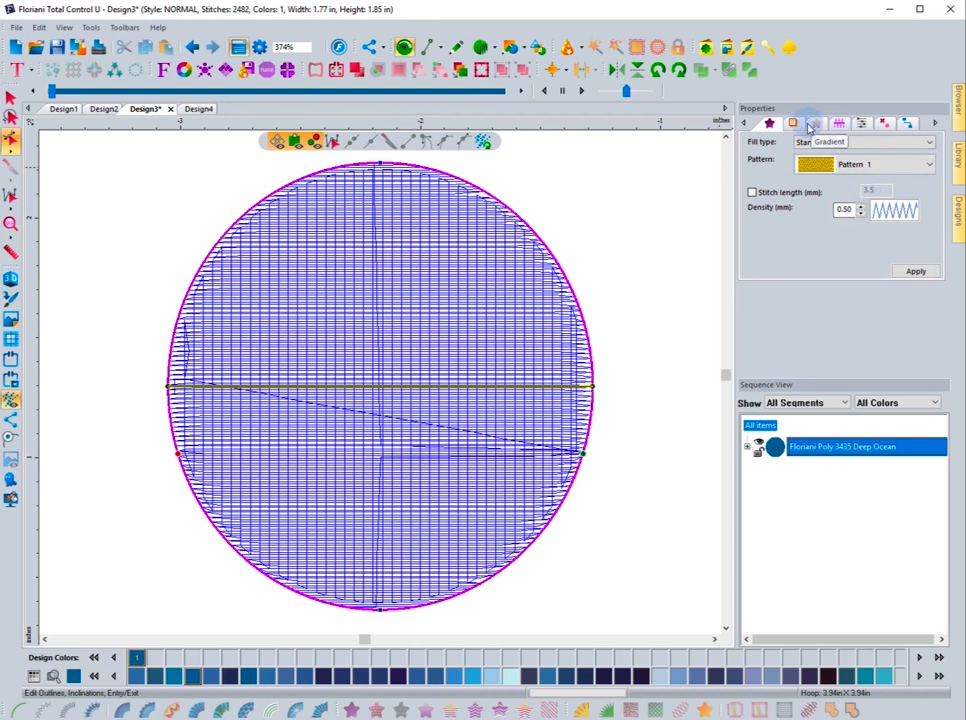
{"action": "left_click", "coordinate": [812, 124]}
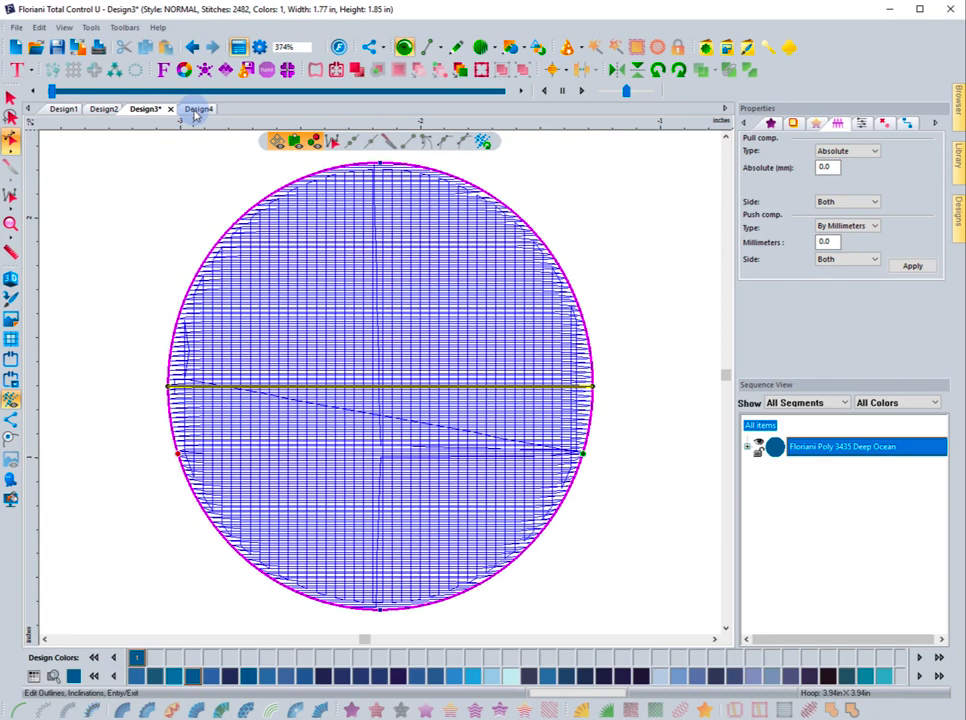
{"action": "left_click", "coordinate": [188, 108]}
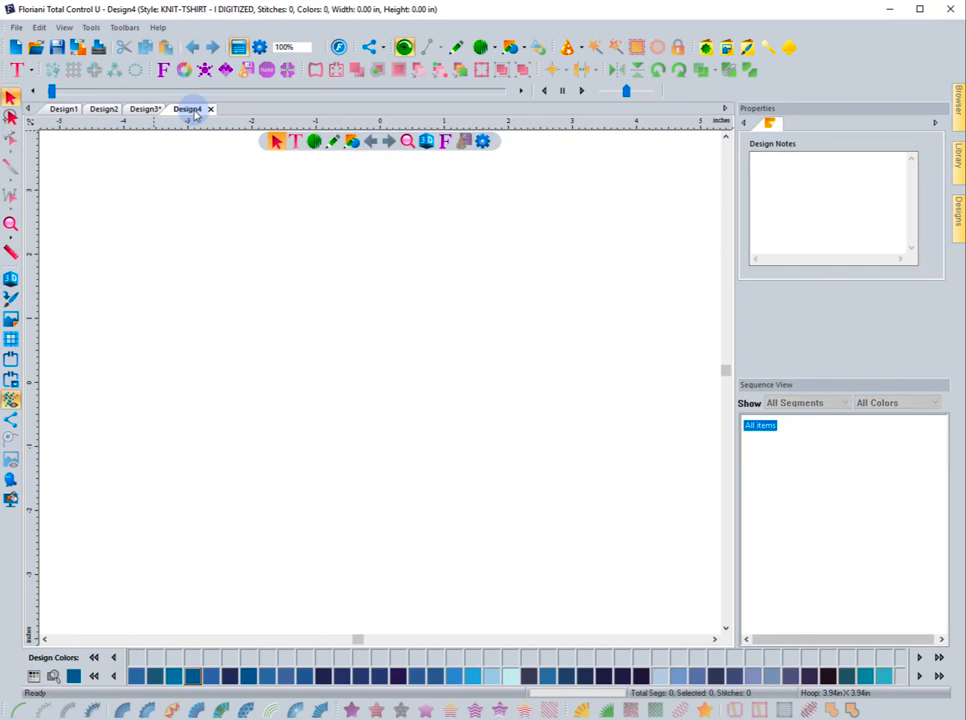
Step: Draw a 2.00 in filled circle on the Design4 knit T-shirt page
{"action": "left_click", "coordinate": [14, 28]}
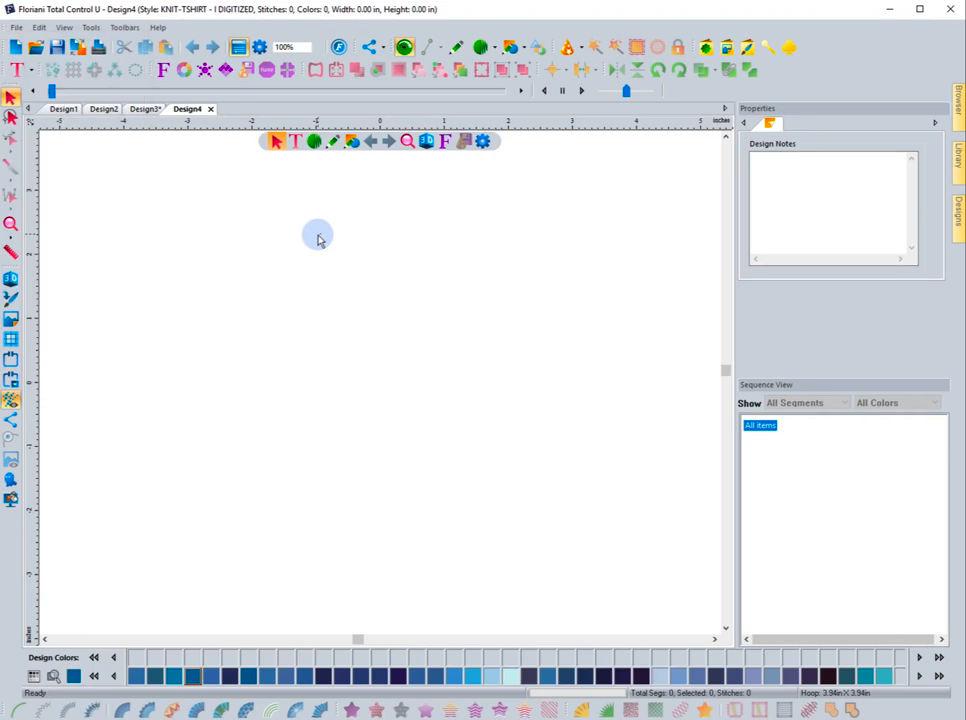
{"action": "left_click", "coordinate": [350, 140]}
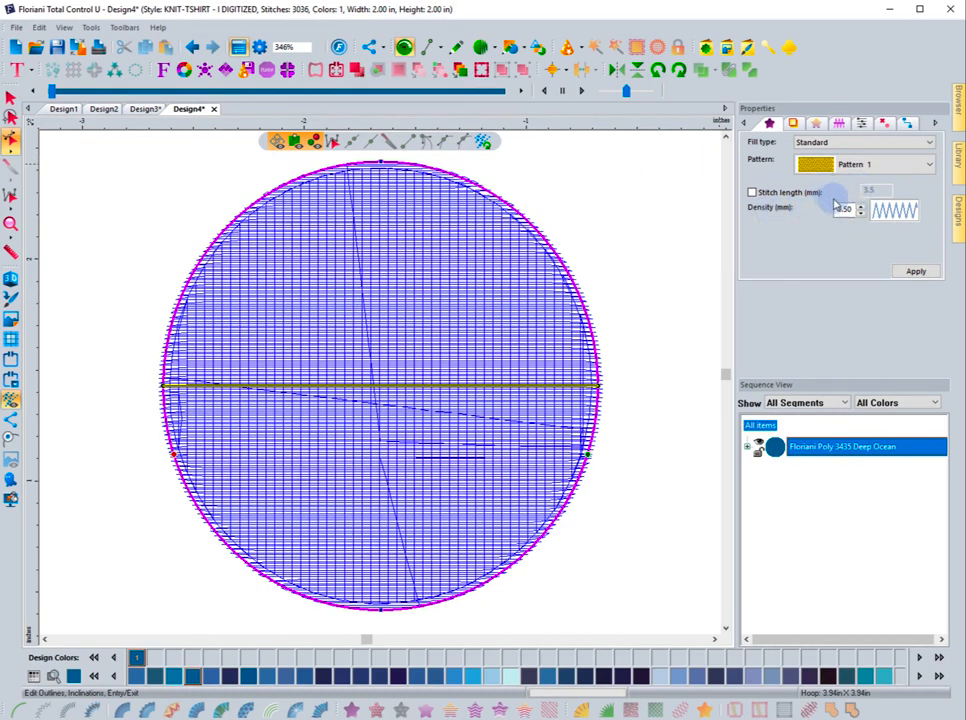
{"action": "left_click", "coordinate": [792, 124]}
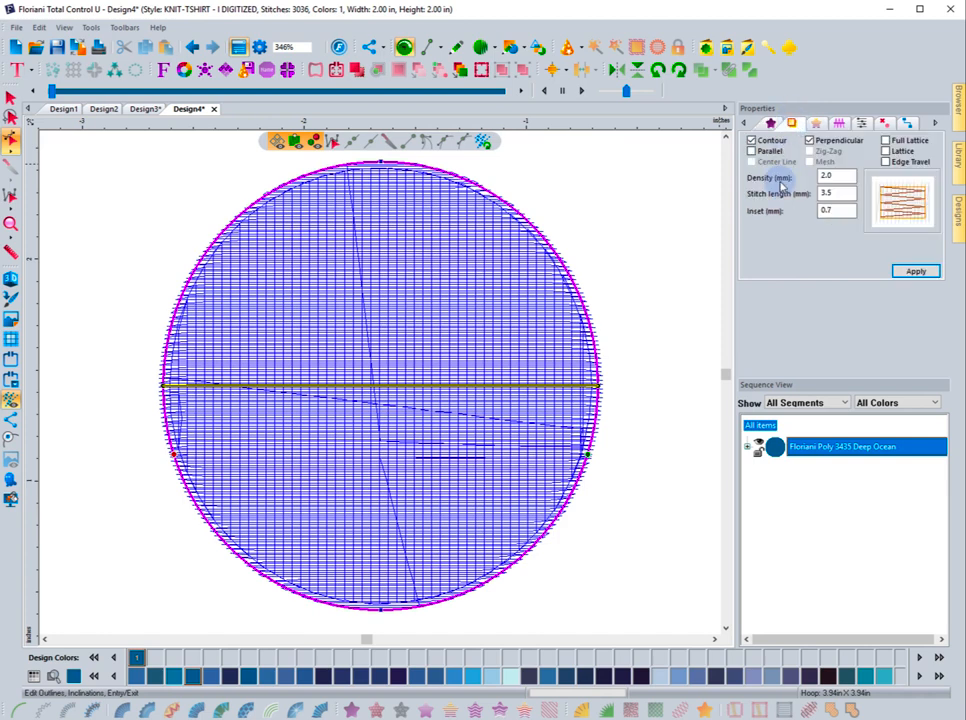
{"action": "left_click", "coordinate": [748, 140]}
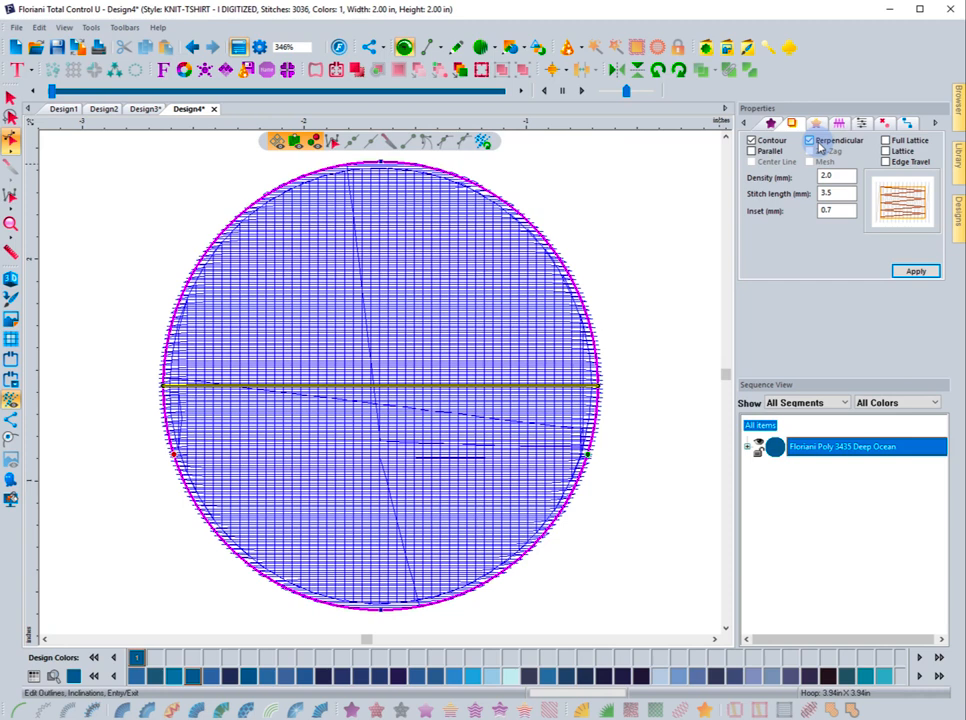
{"action": "left_click", "coordinate": [836, 122]}
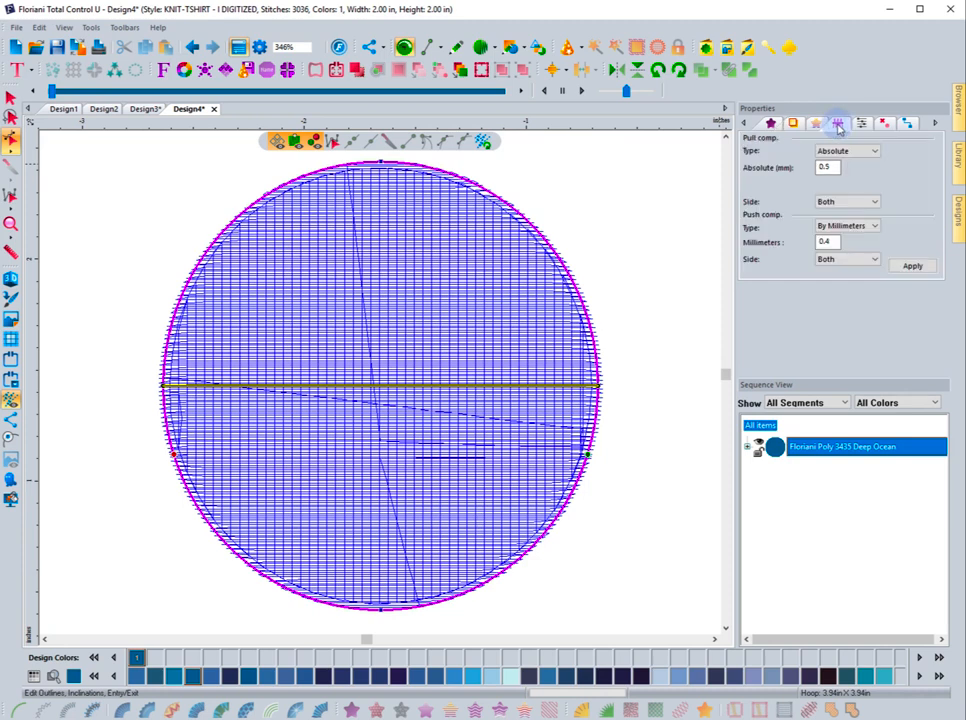
{"action": "left_click", "coordinate": [826, 166]}
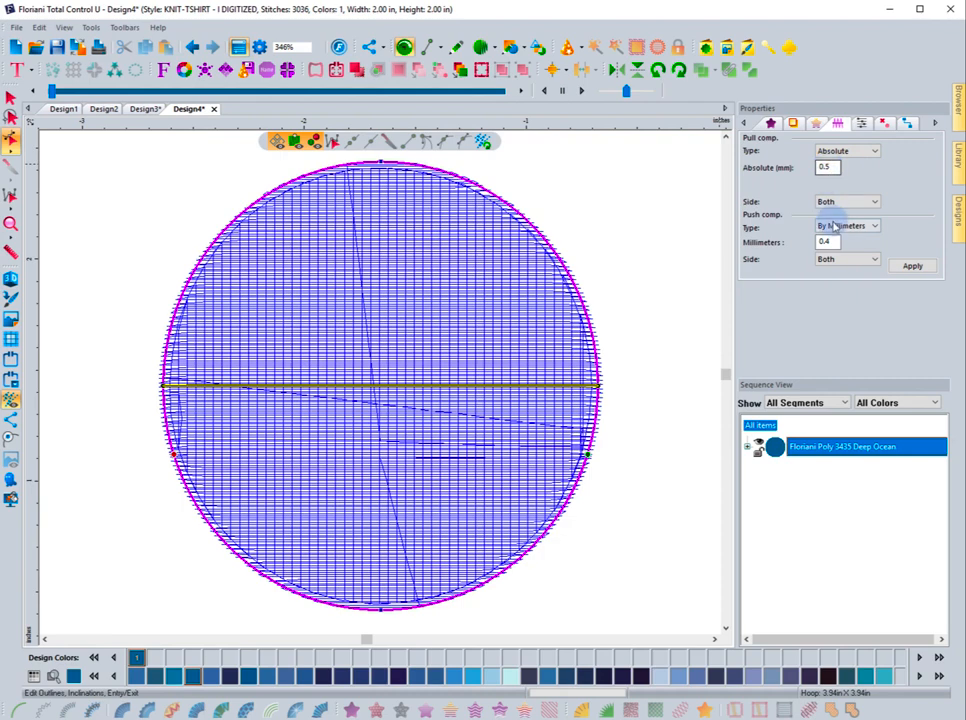
{"action": "left_click", "coordinate": [826, 168]}
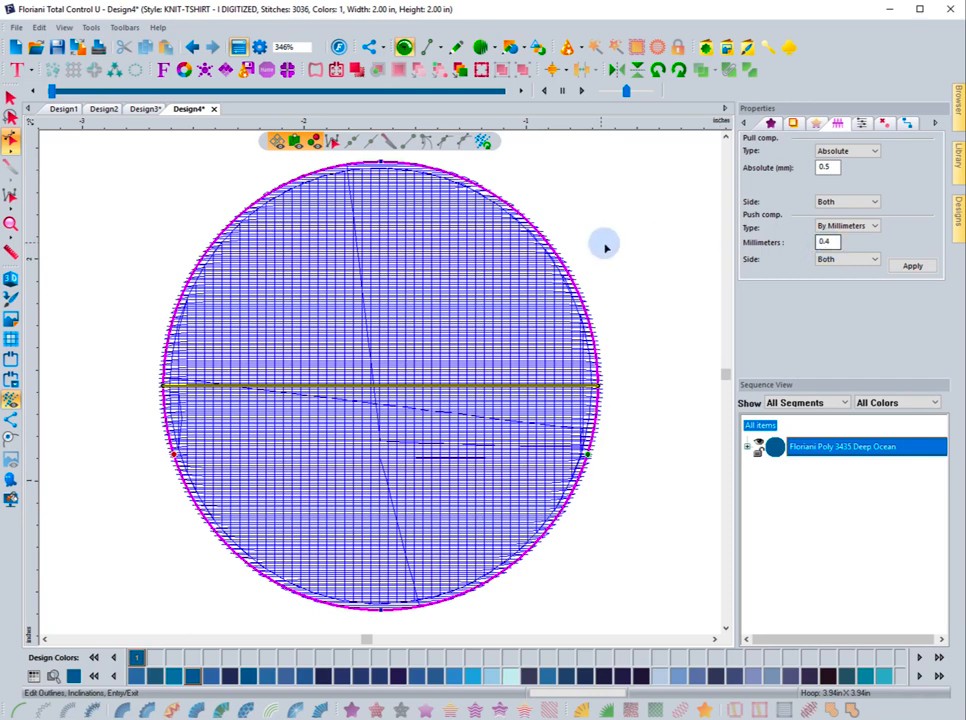
{"action": "mouse_move", "coordinate": [176, 216]}
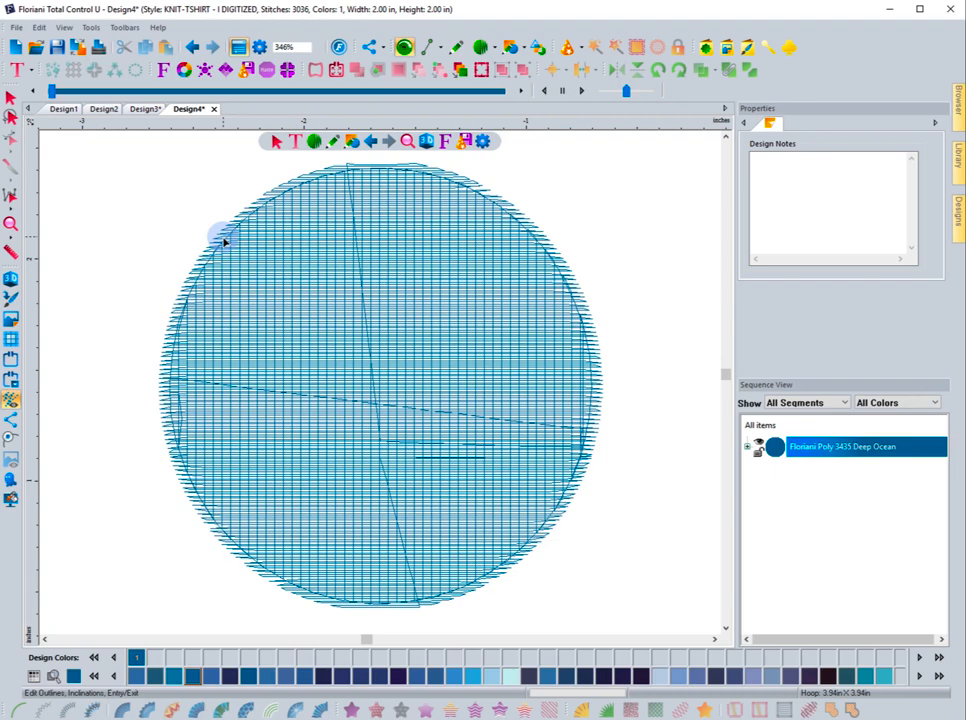
{"action": "mouse_move", "coordinate": [210, 238]}
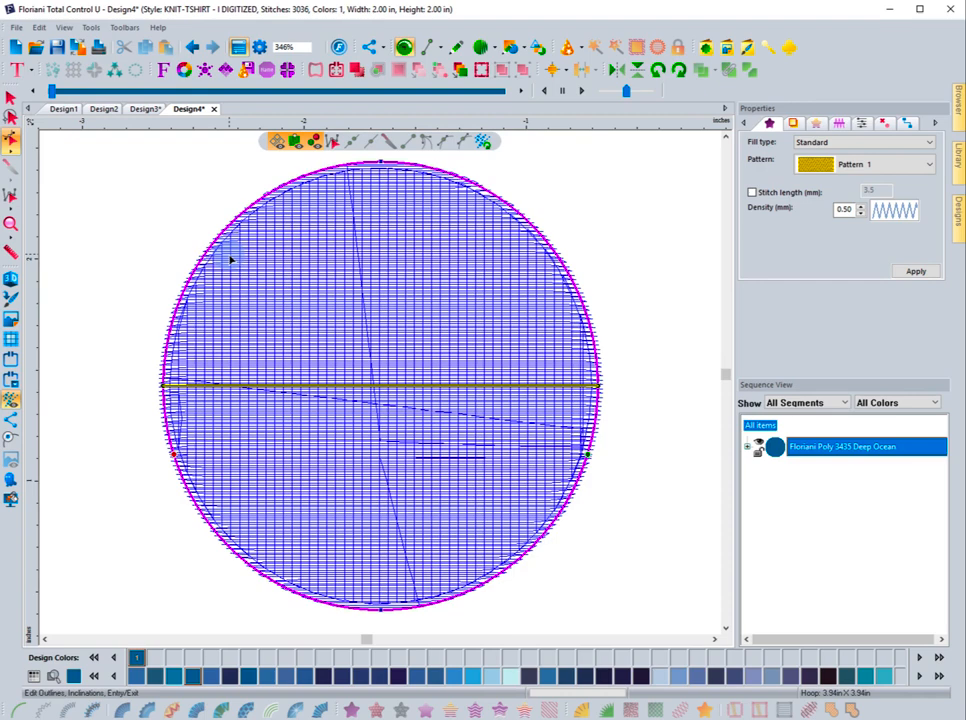
{"action": "mouse_move", "coordinate": [184, 320]}
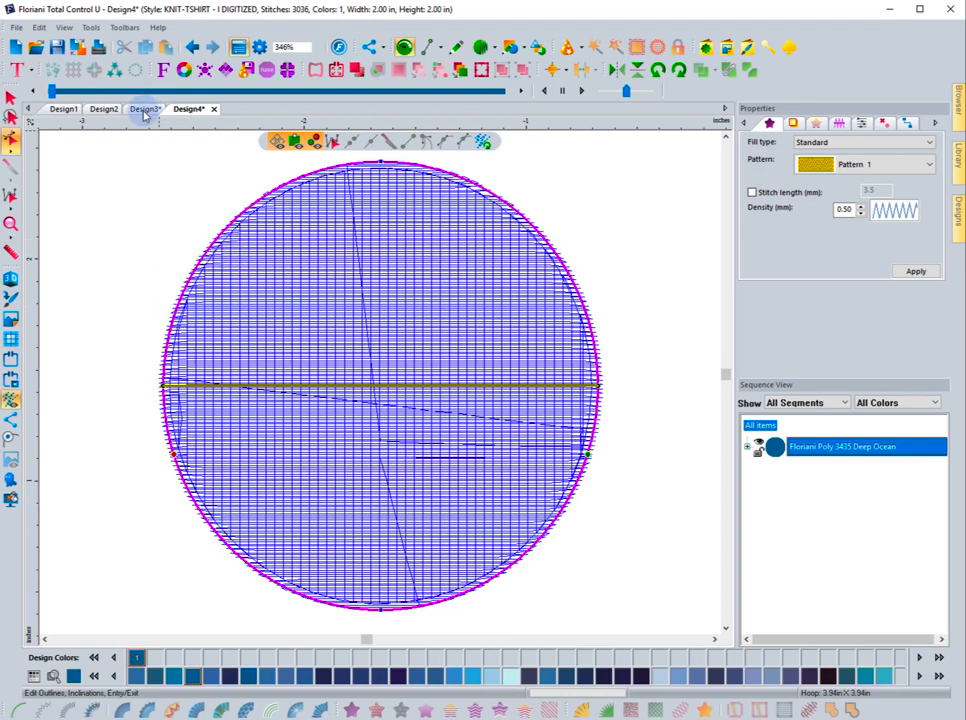
{"action": "left_click", "coordinate": [142, 108]}
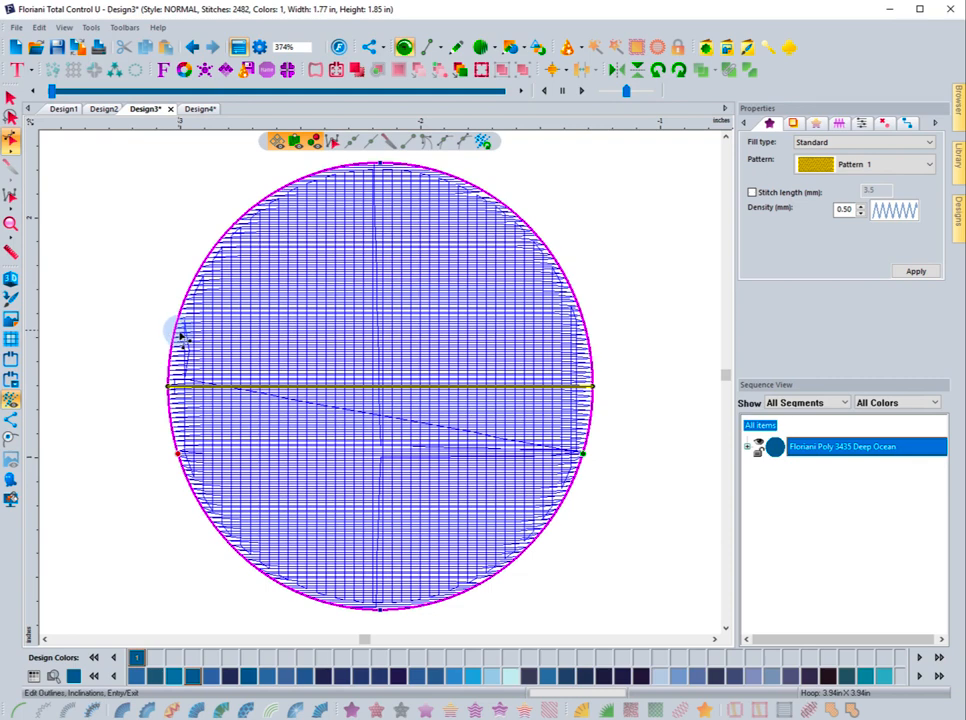
{"action": "left_click", "coordinate": [786, 122]}
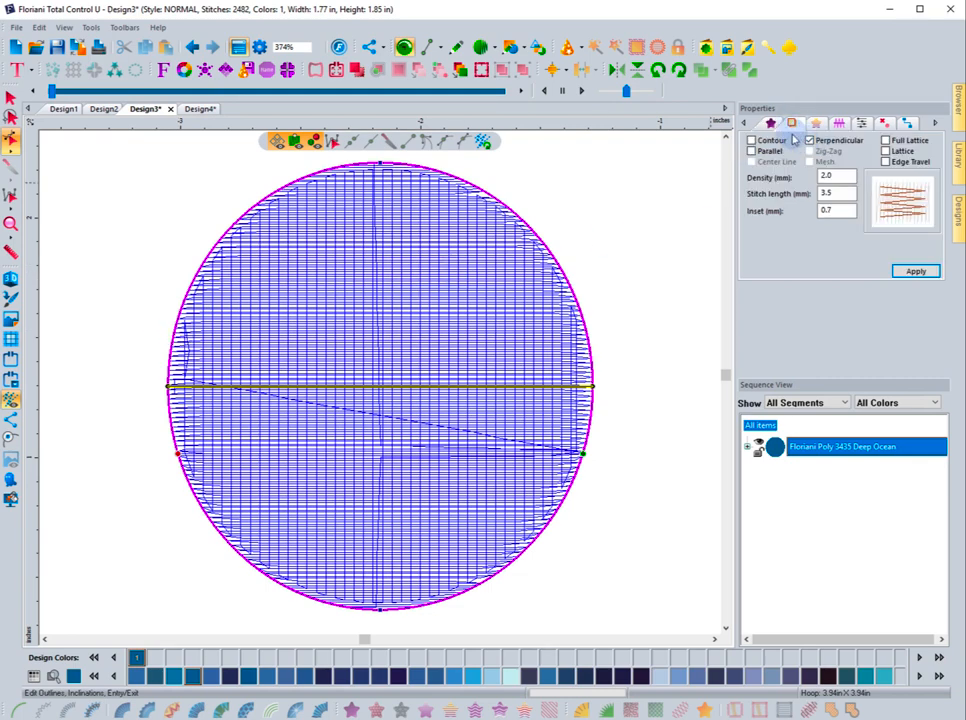
{"action": "left_click", "coordinate": [838, 124]}
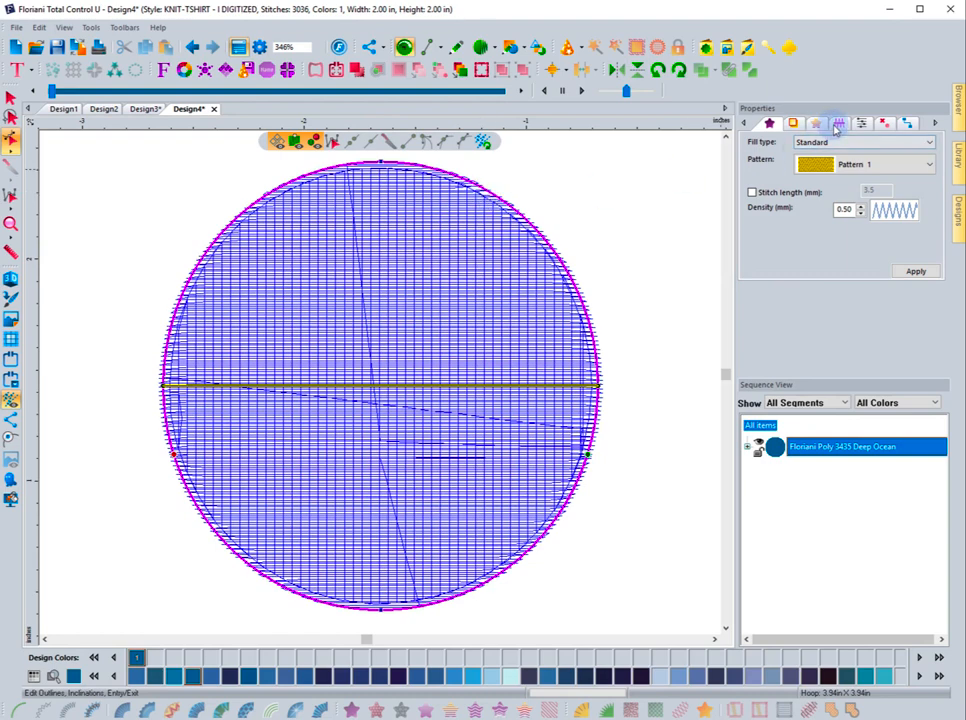
{"action": "left_click", "coordinate": [836, 124]}
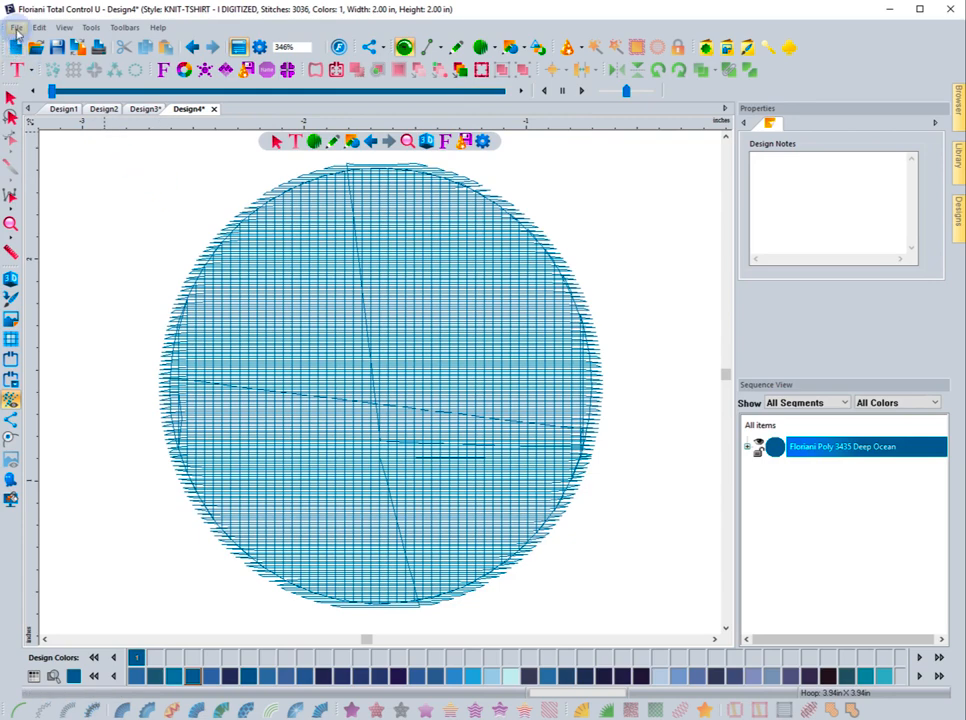
{"action": "left_click", "coordinate": [14, 26]}
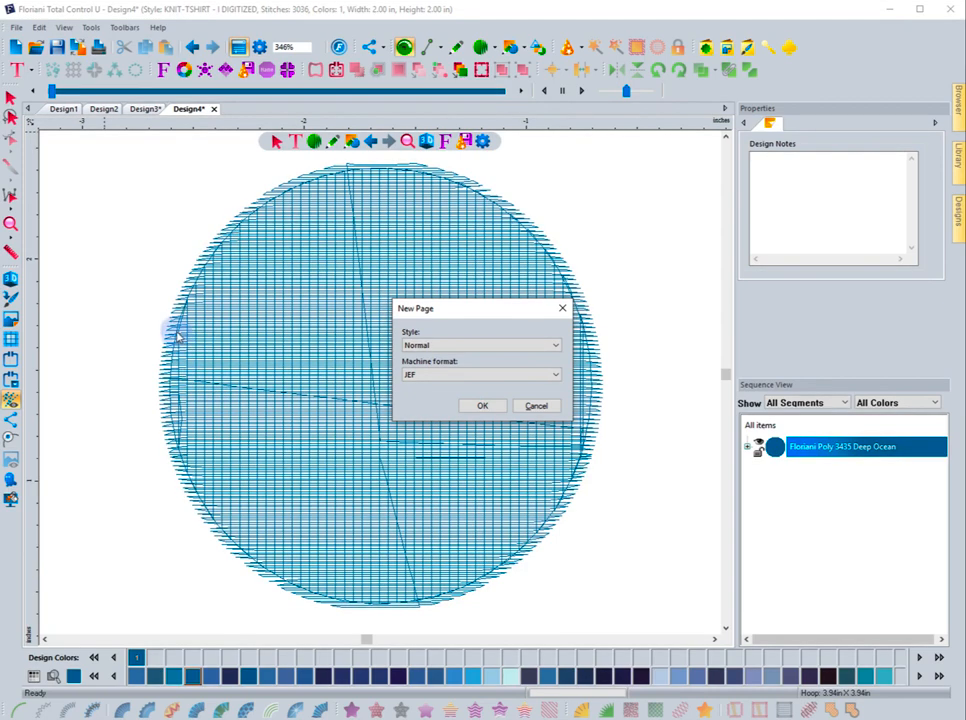
{"action": "mouse_move", "coordinate": [148, 384]}
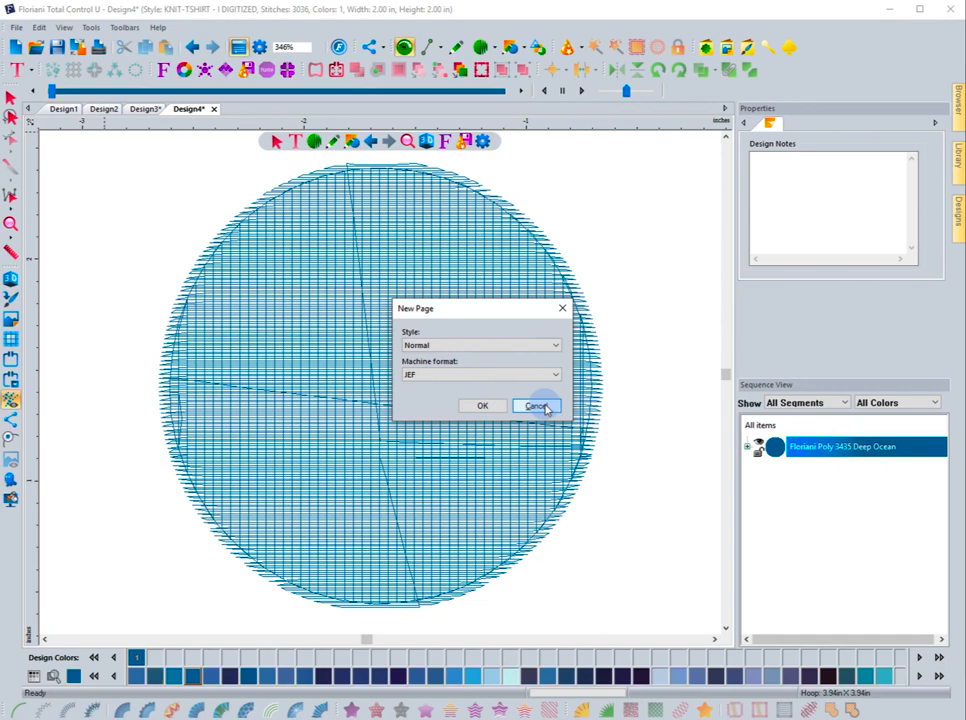
{"action": "left_click", "coordinate": [536, 404]}
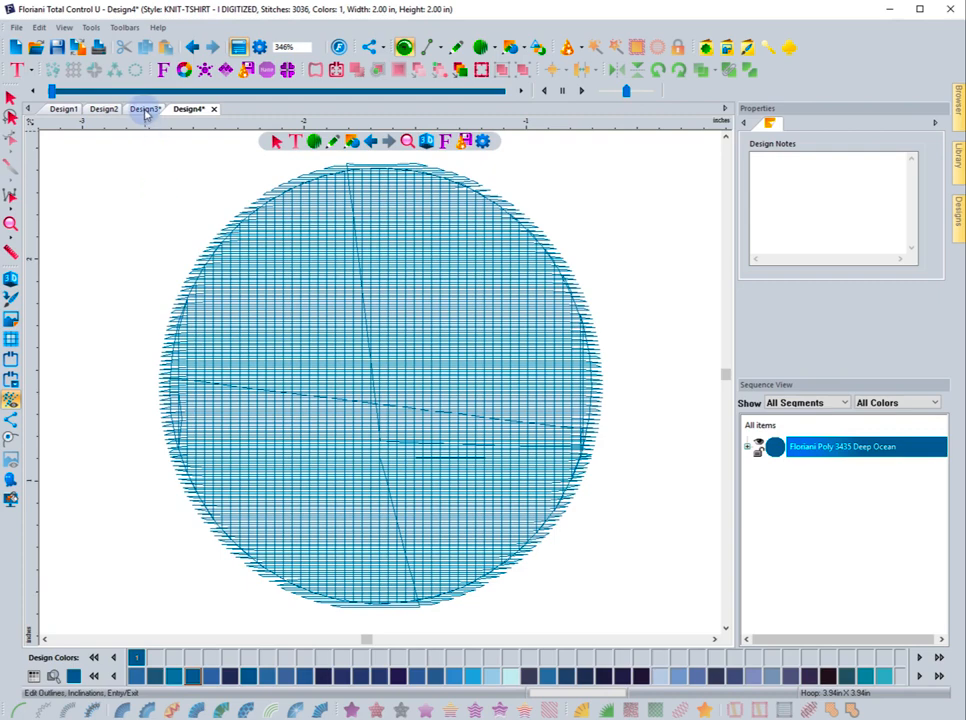
Step: Flip through Design3, Design1 and Design2, then move the Design3 tab into second position
{"action": "left_click", "coordinate": [104, 108]}
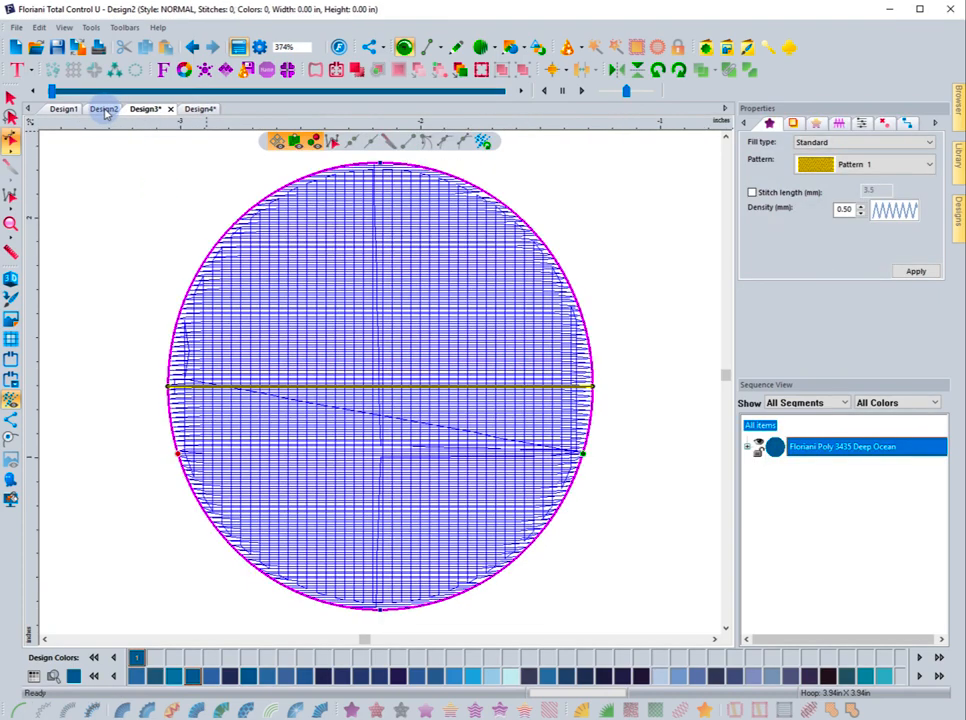
{"action": "left_click", "coordinate": [64, 108]}
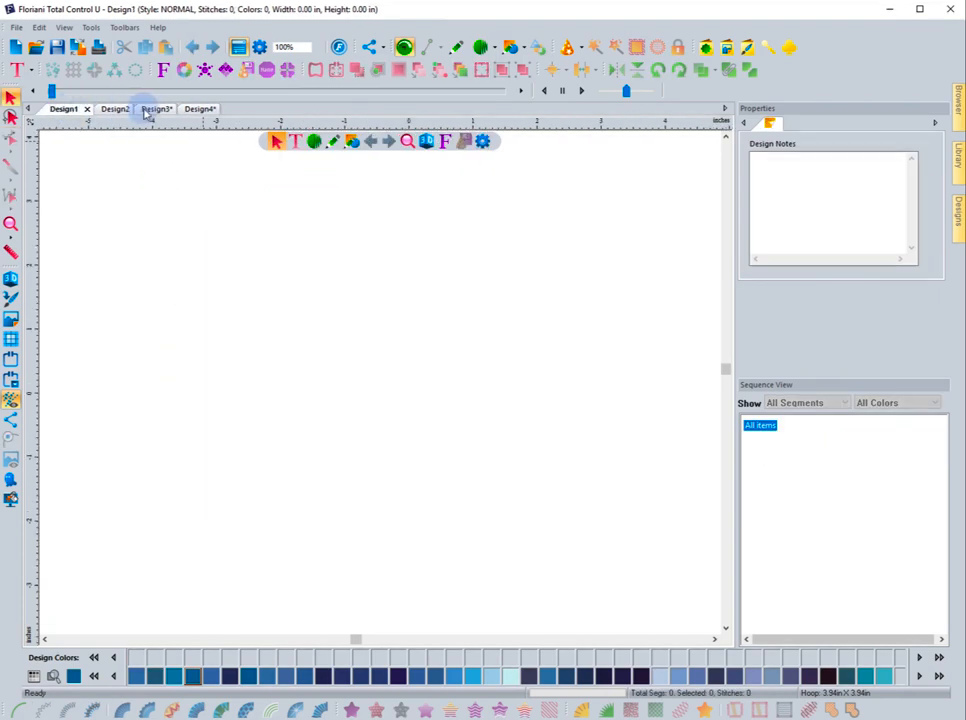
{"action": "left_click", "coordinate": [156, 108]}
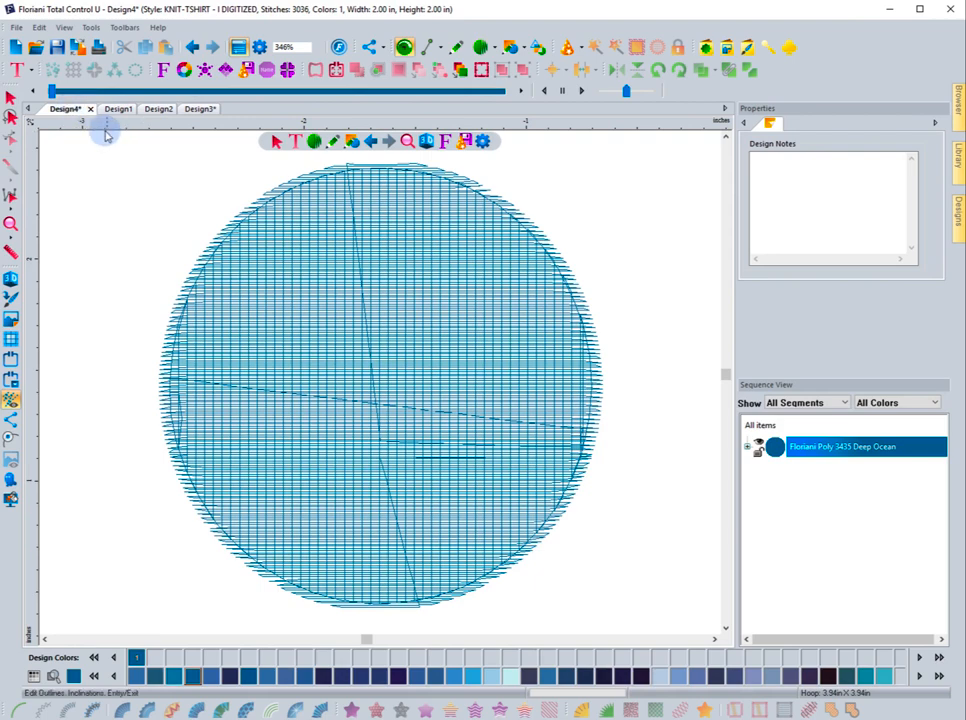
{"action": "mouse_move", "coordinate": [82, 116]}
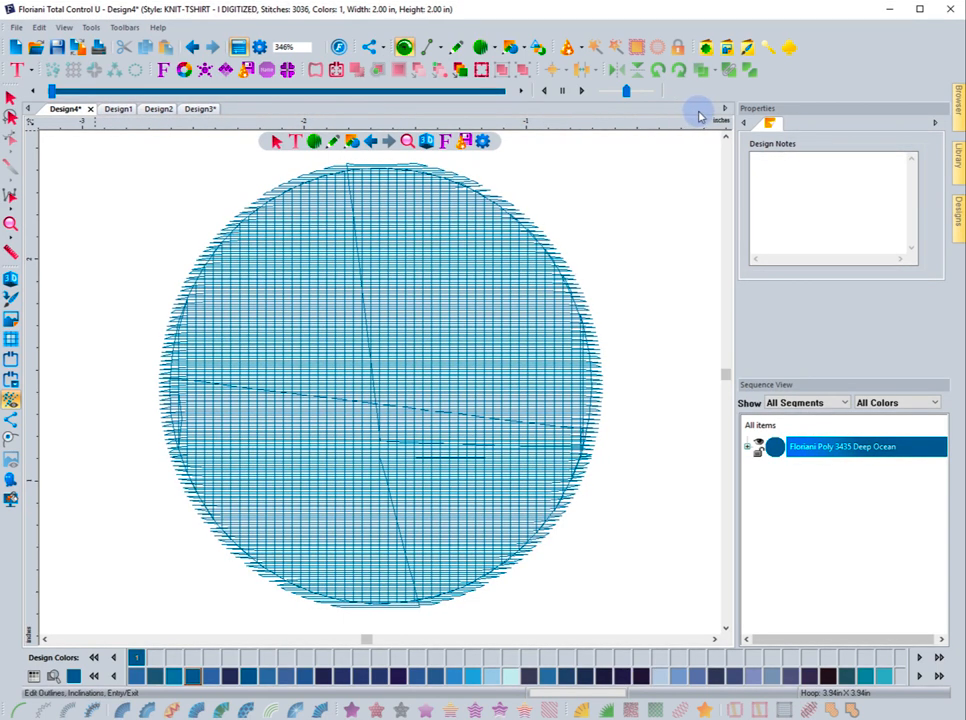
{"action": "mouse_move", "coordinate": [458, 116]}
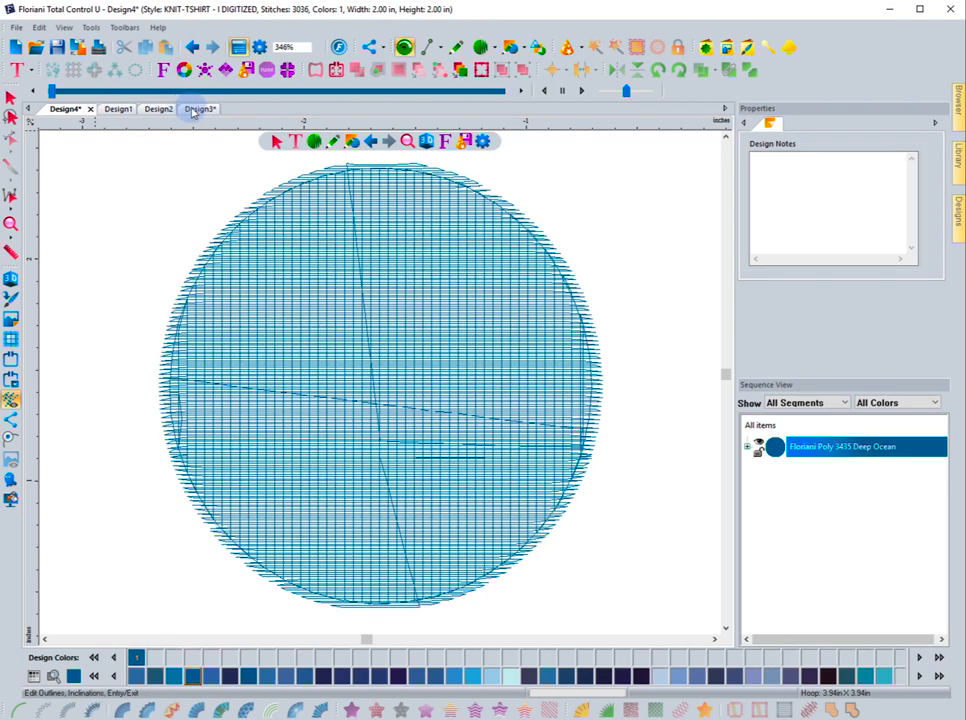
{"action": "left_click", "coordinate": [196, 110]}
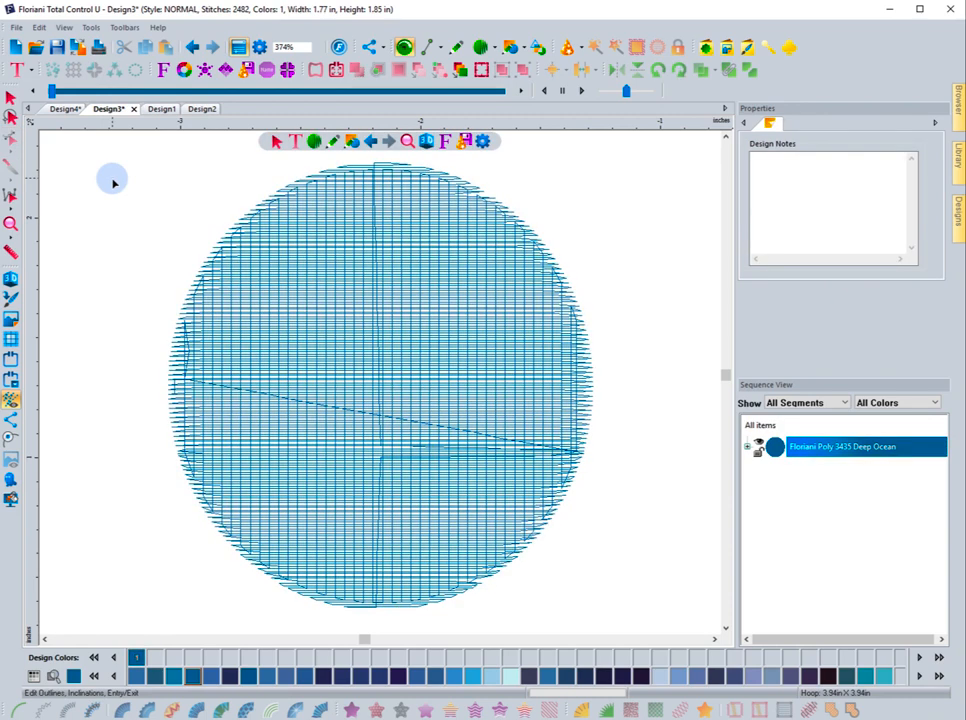
{"action": "mouse_move", "coordinate": [16, 48]}
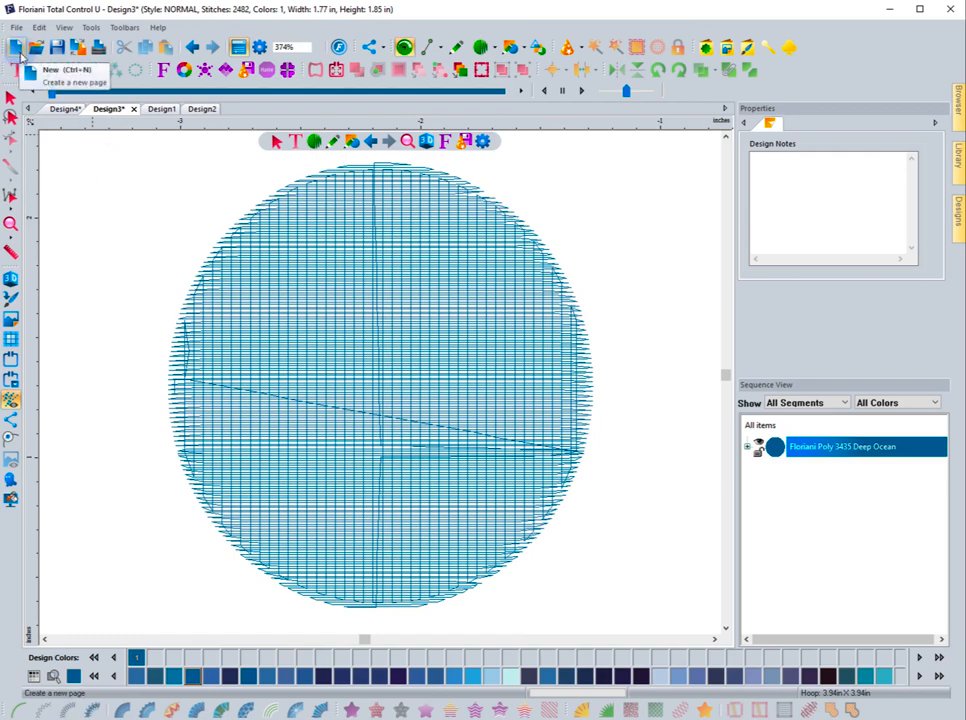